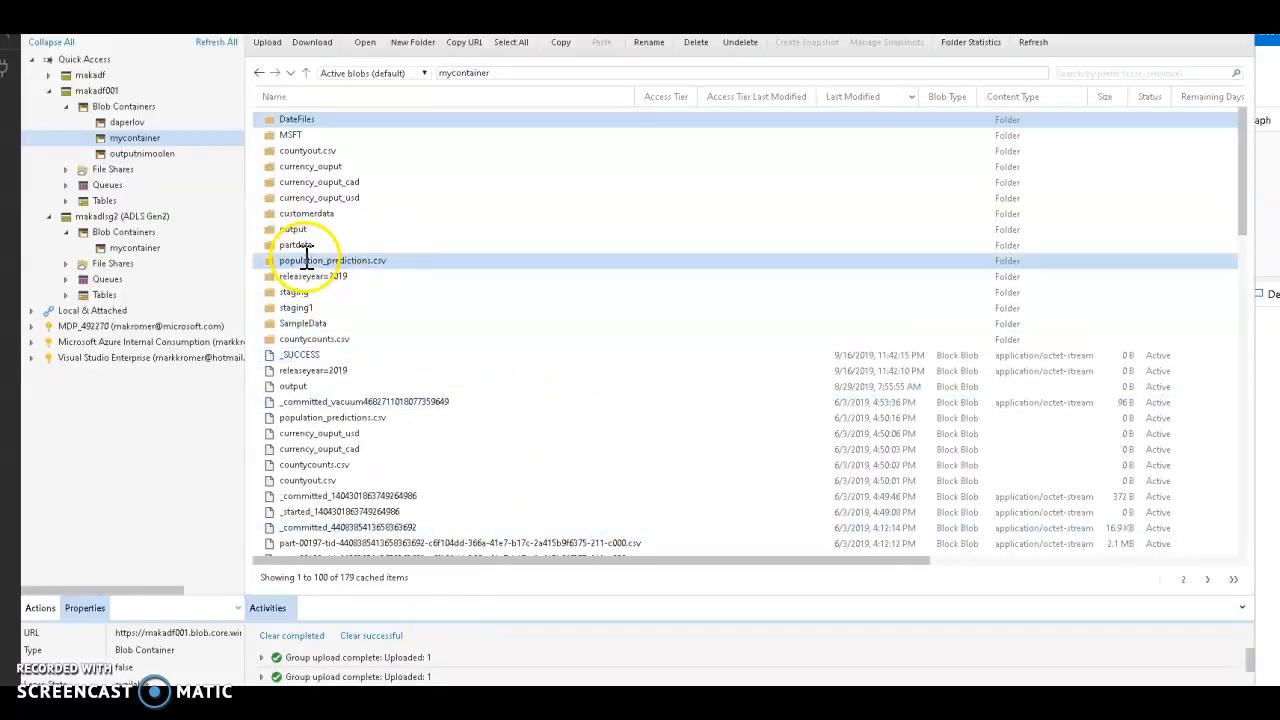
- Browse partdata down to releaseyear=2019/Month=7 to show its single parquet blob
double_click(296, 244)
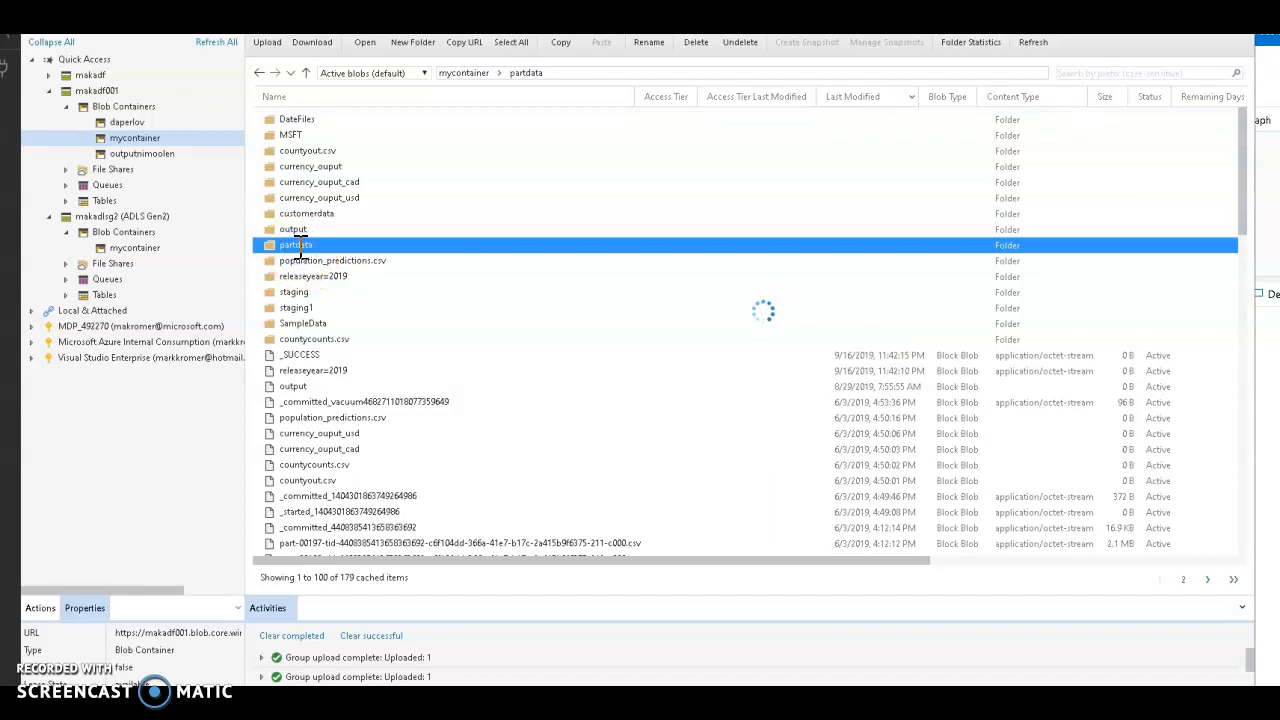
double_click(296, 244)
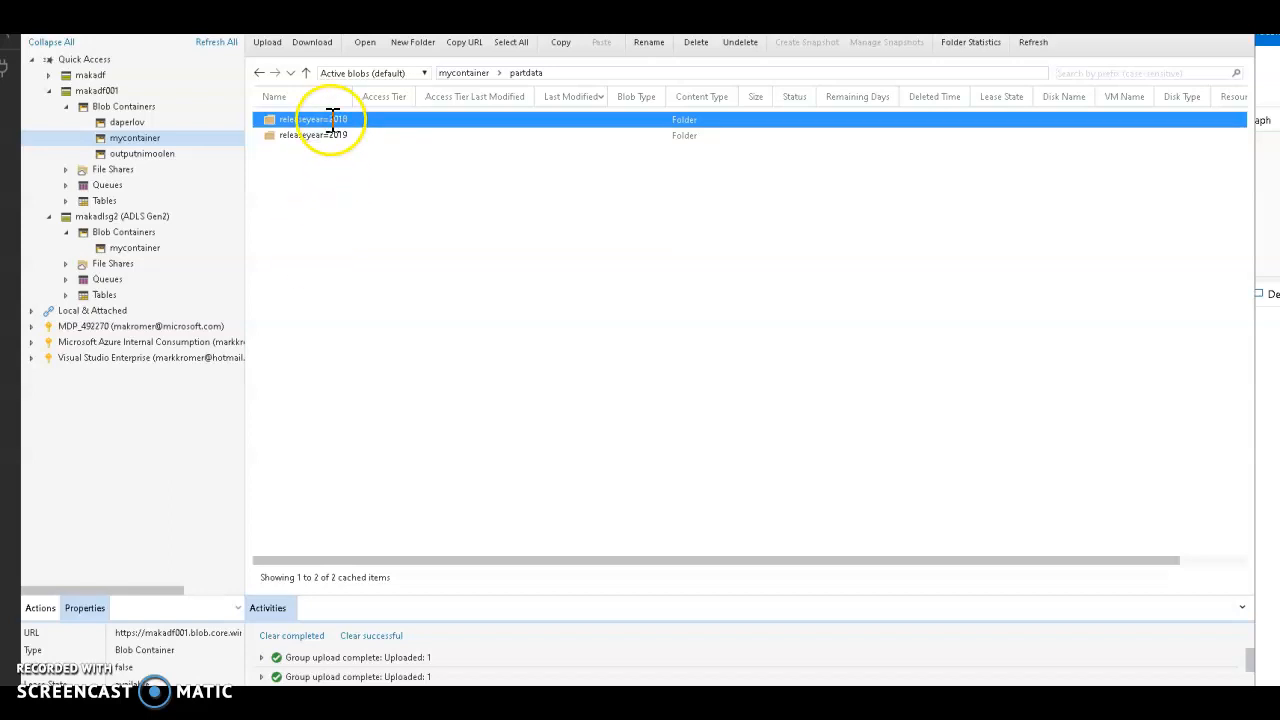
double_click(320, 134)
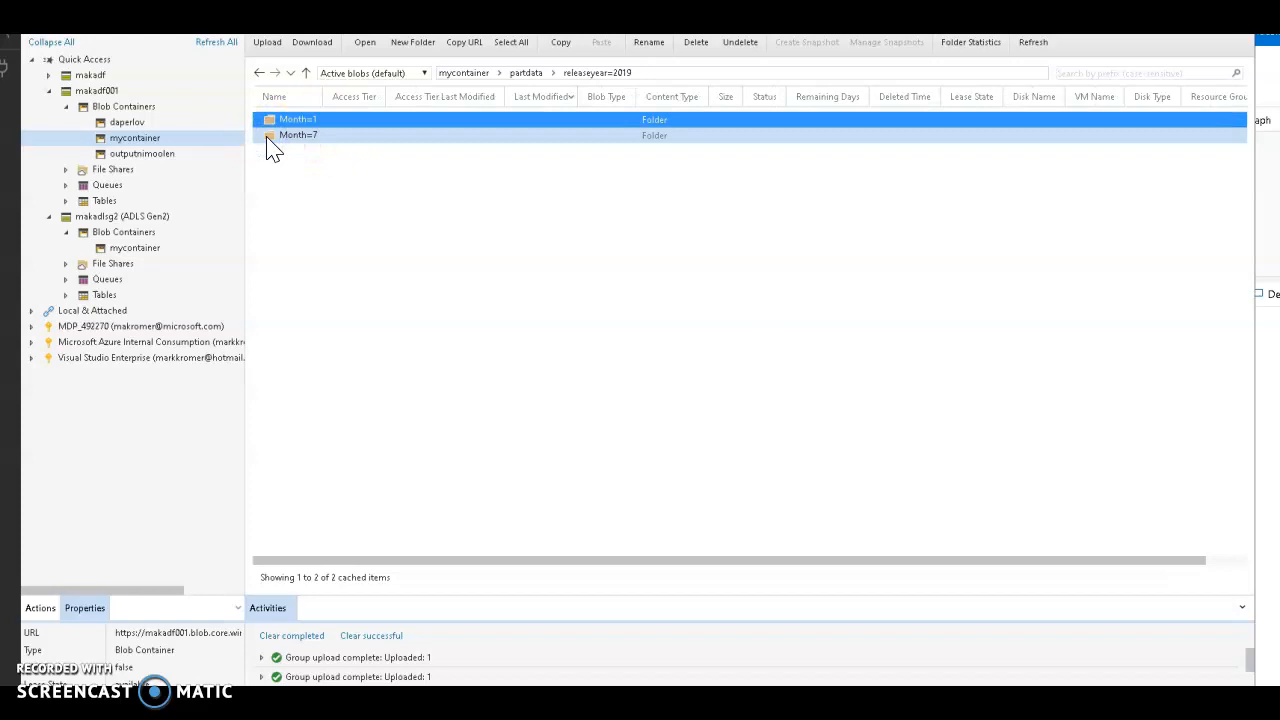
click(298, 120)
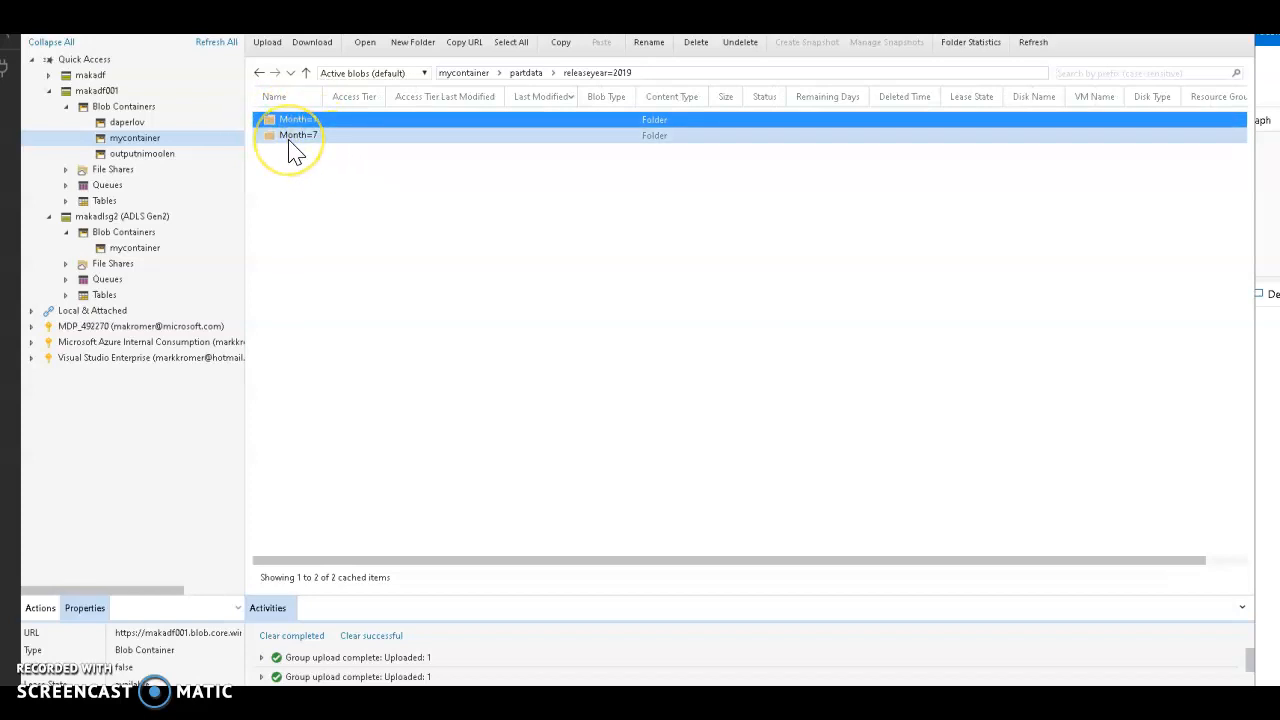
click(296, 120)
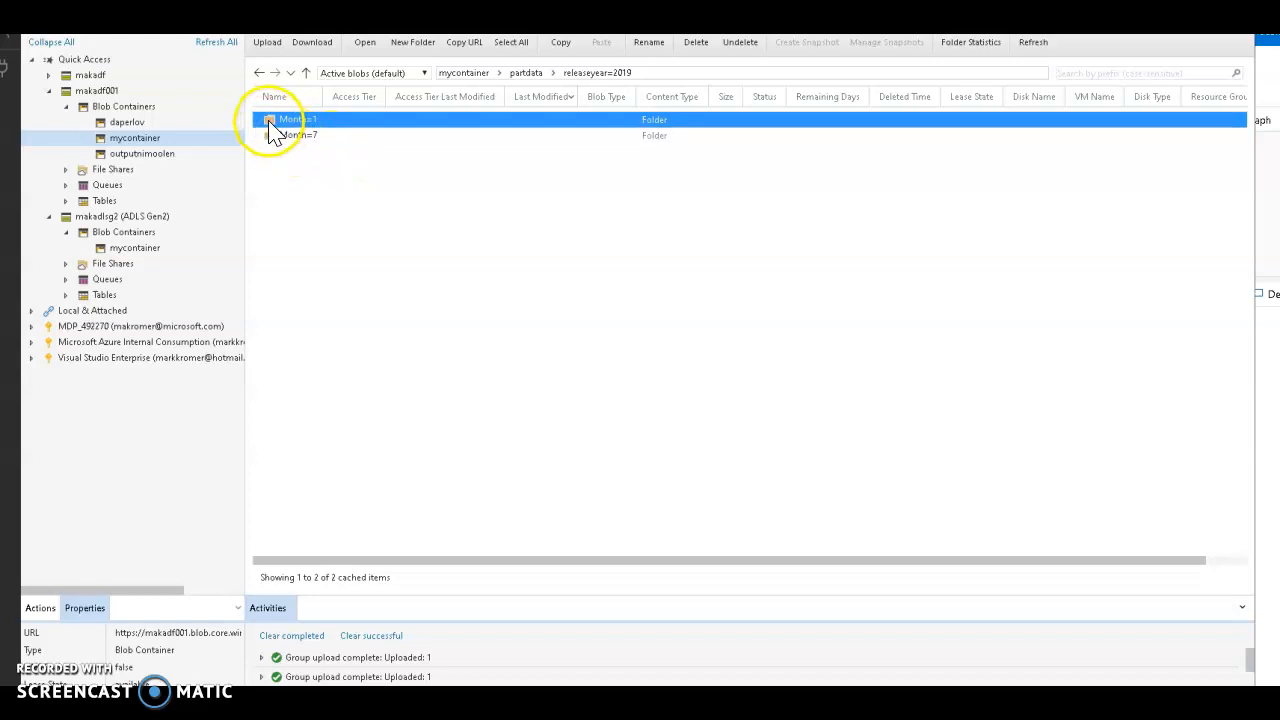
double_click(296, 120)
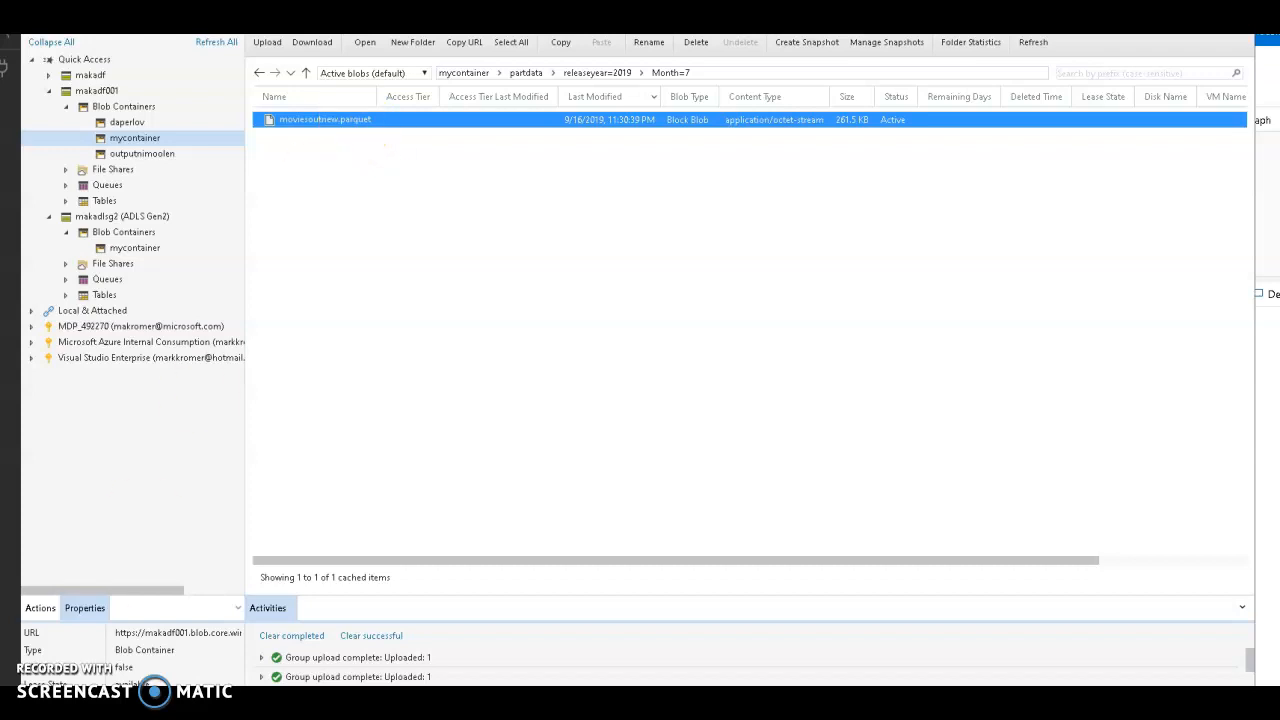
double_click(324, 120)
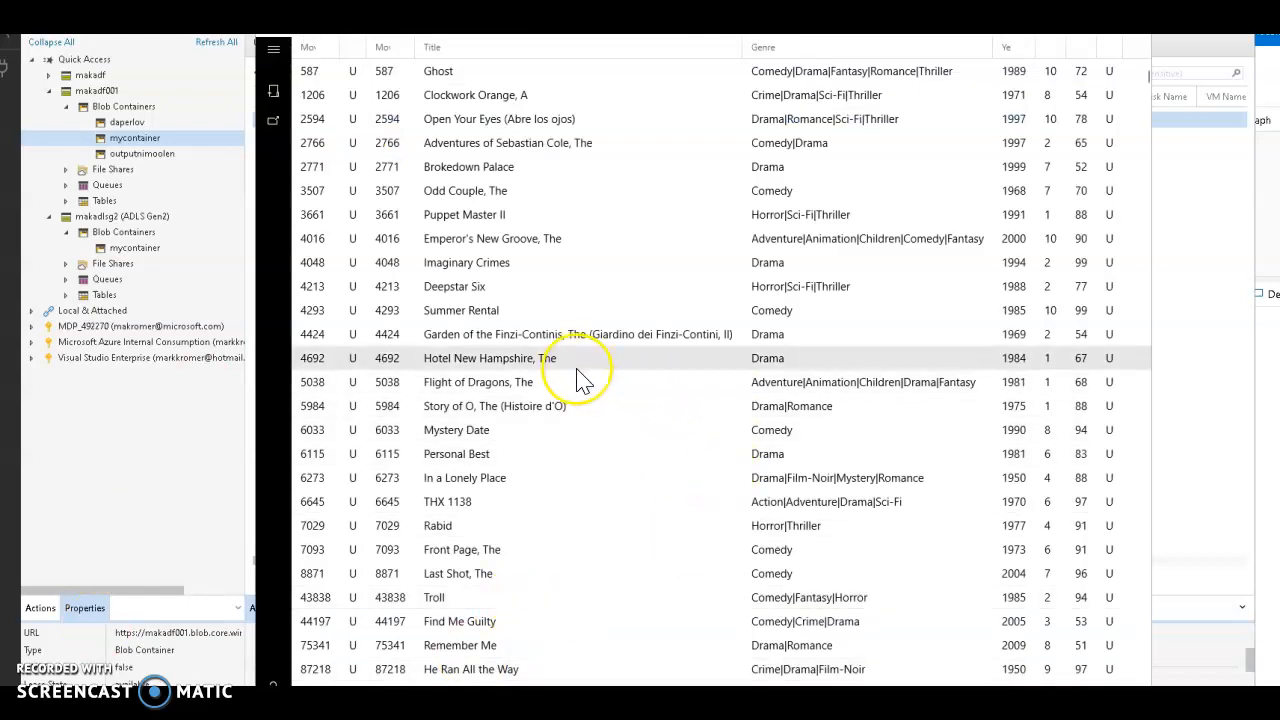
mouse_move(556, 344)
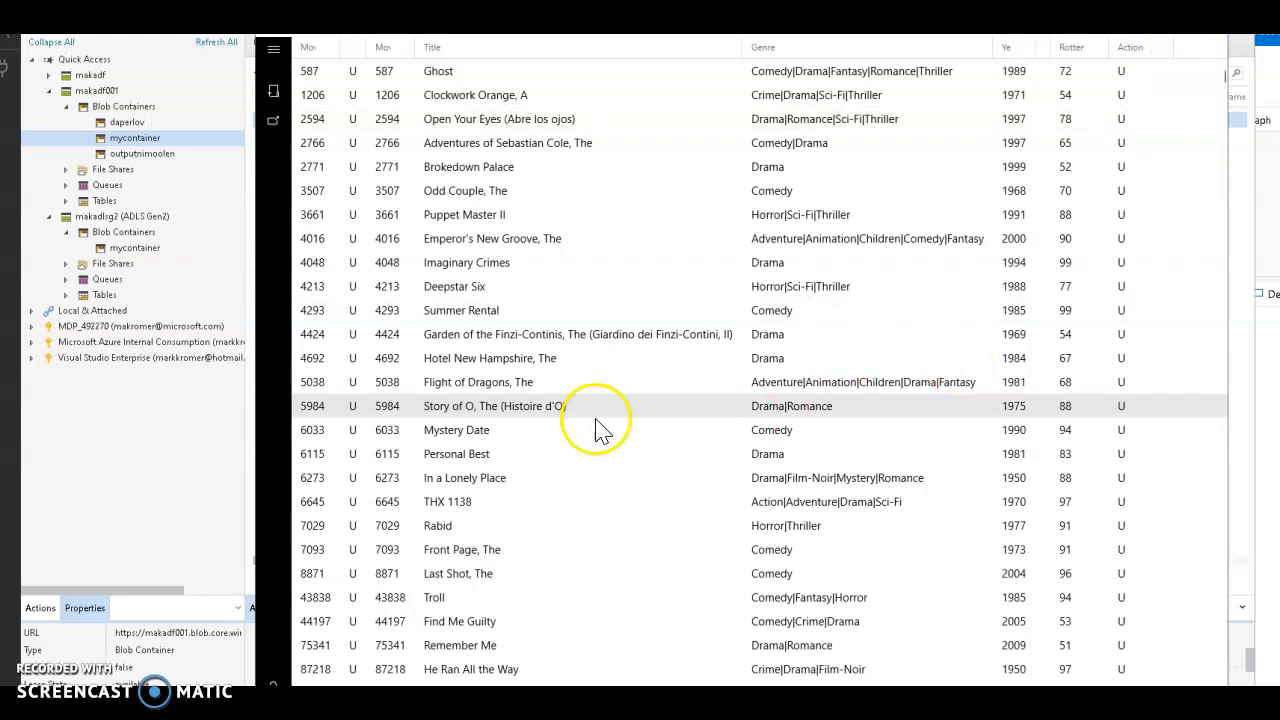
mouse_move(484, 428)
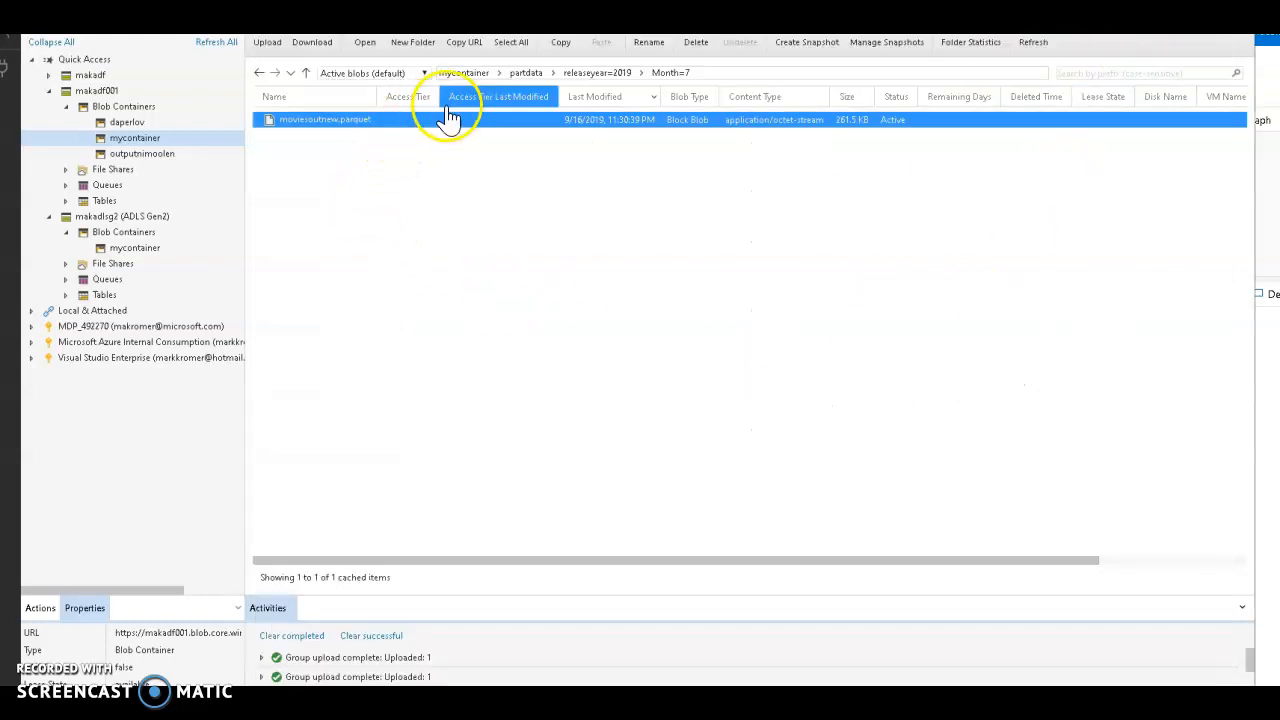
mouse_move(558, 276)
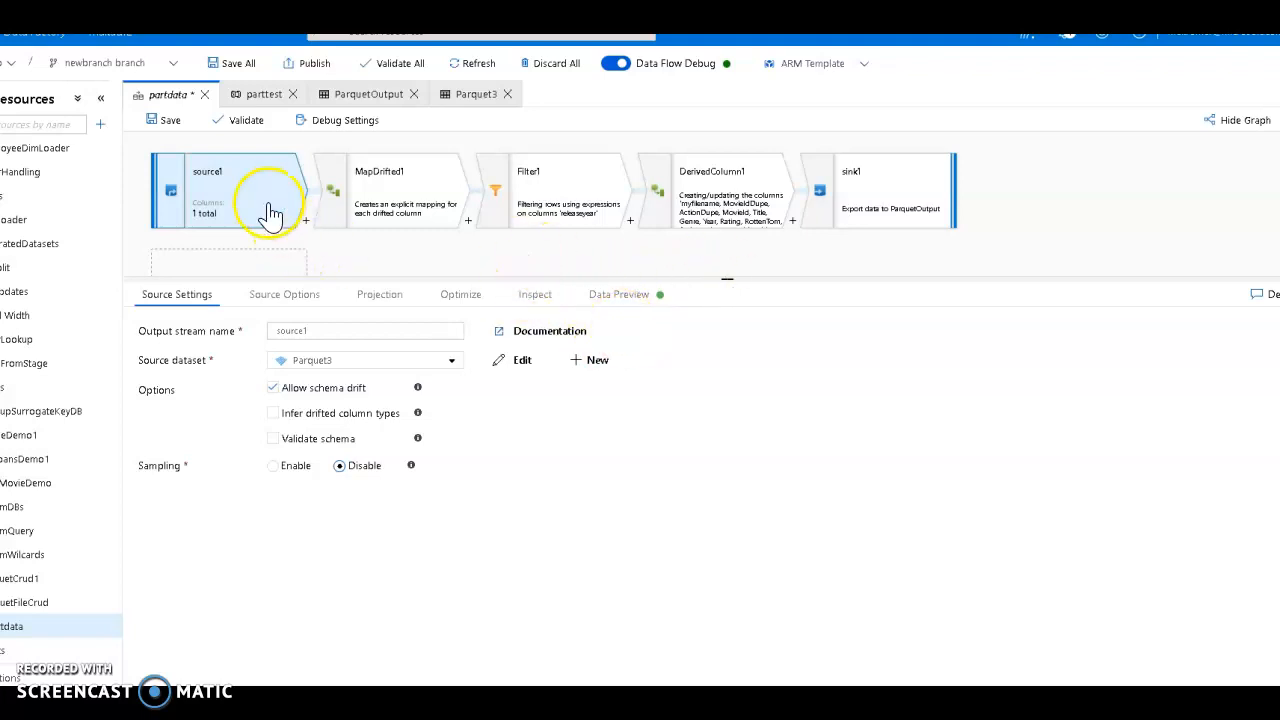
mouse_move(500, 414)
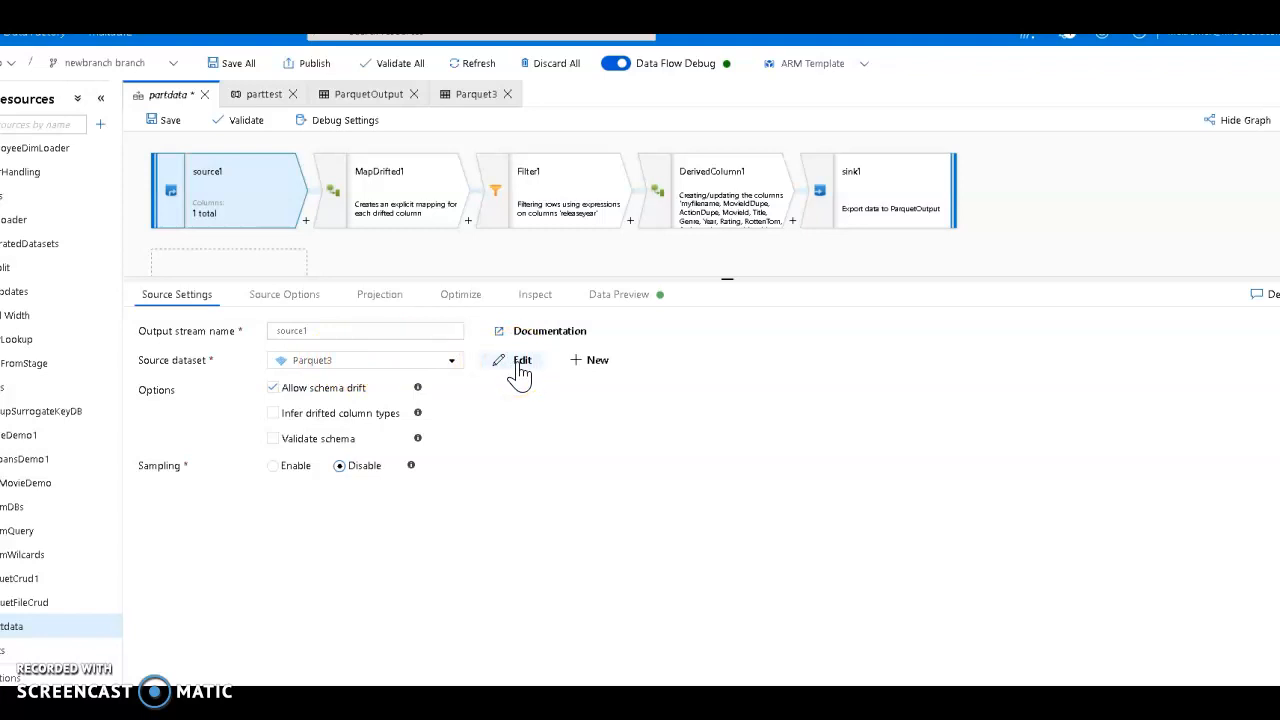
mouse_move(512, 258)
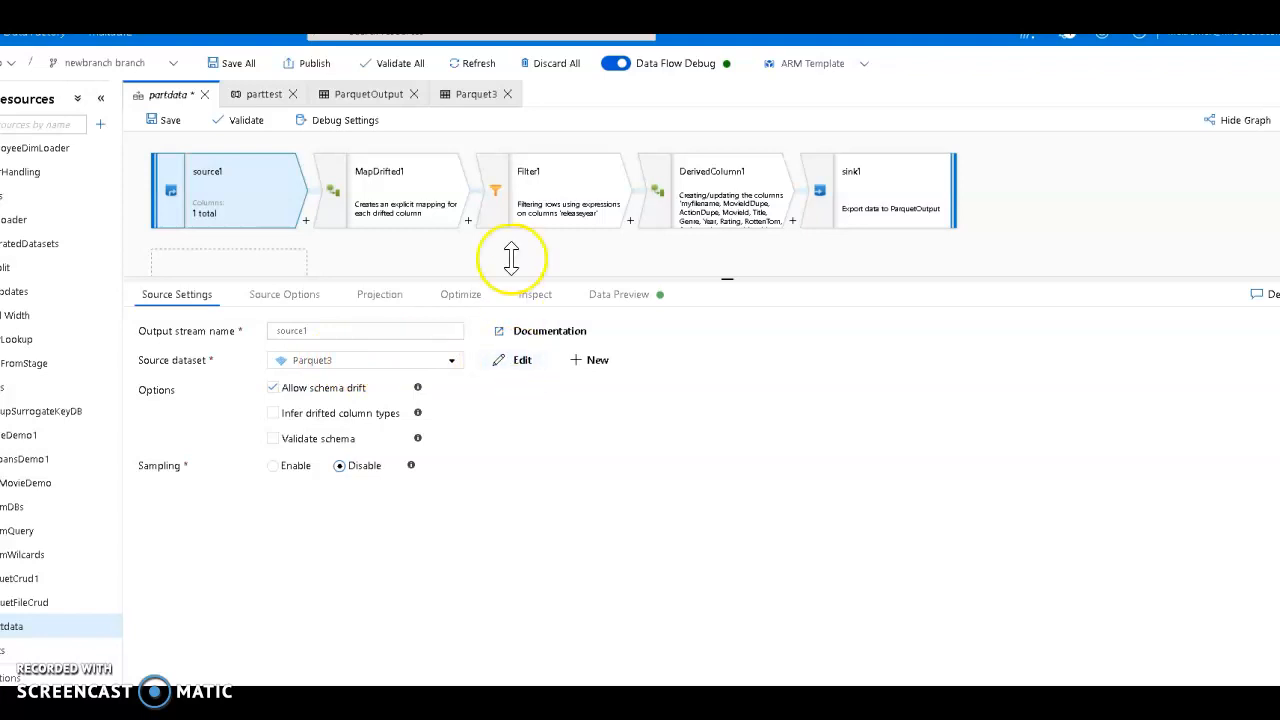
- Check the Parquet3 dataset's Connection path to mycontainer, then return to the partdata flow
click(476, 94)
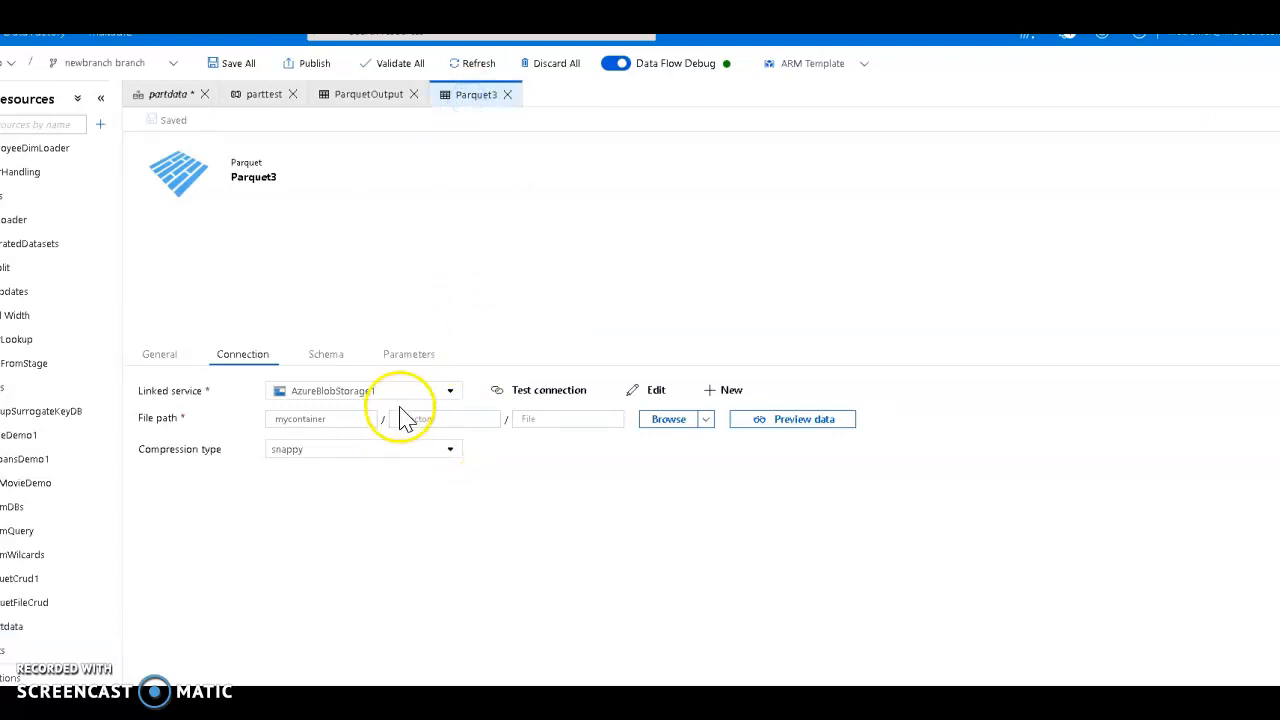
click(320, 418)
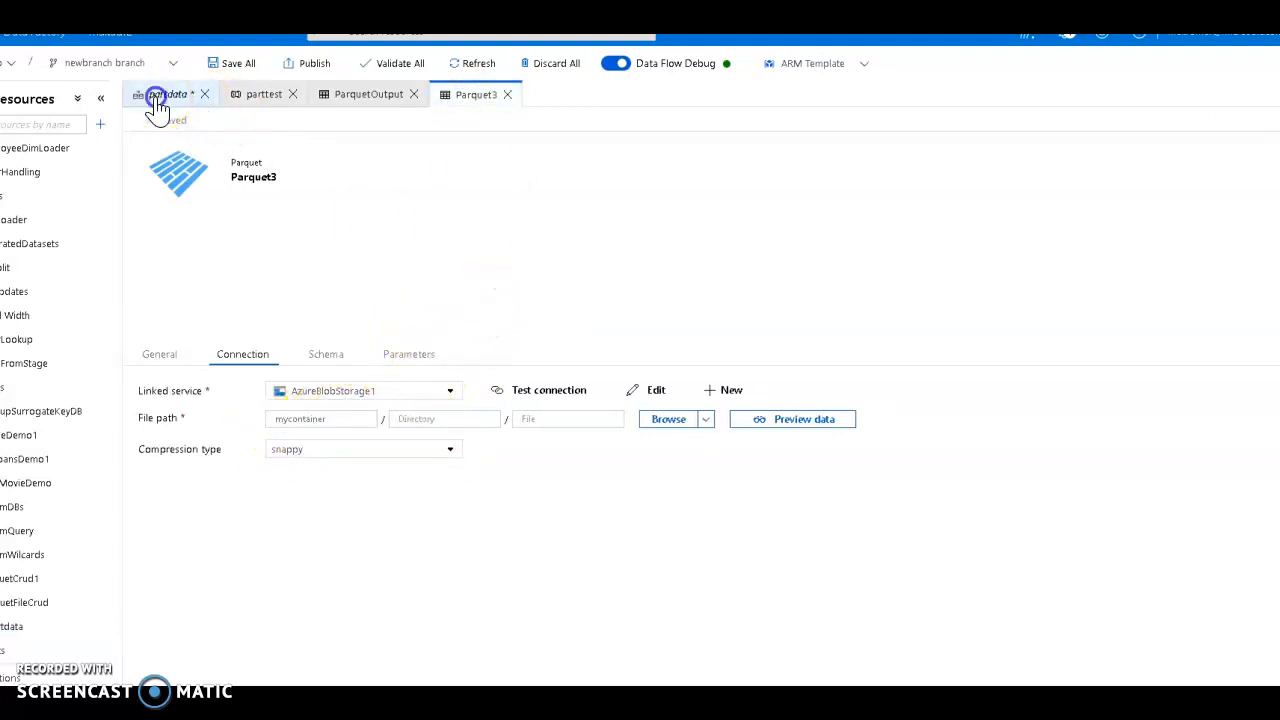
click(168, 94)
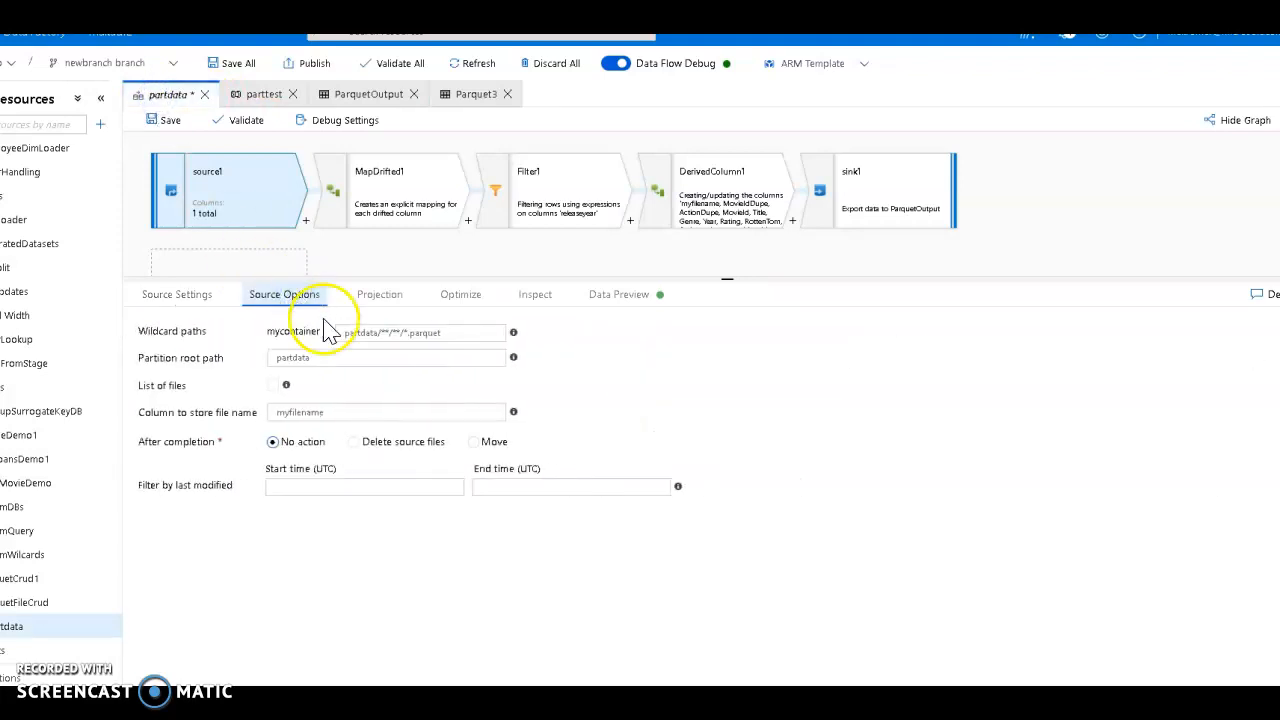
click(420, 332)
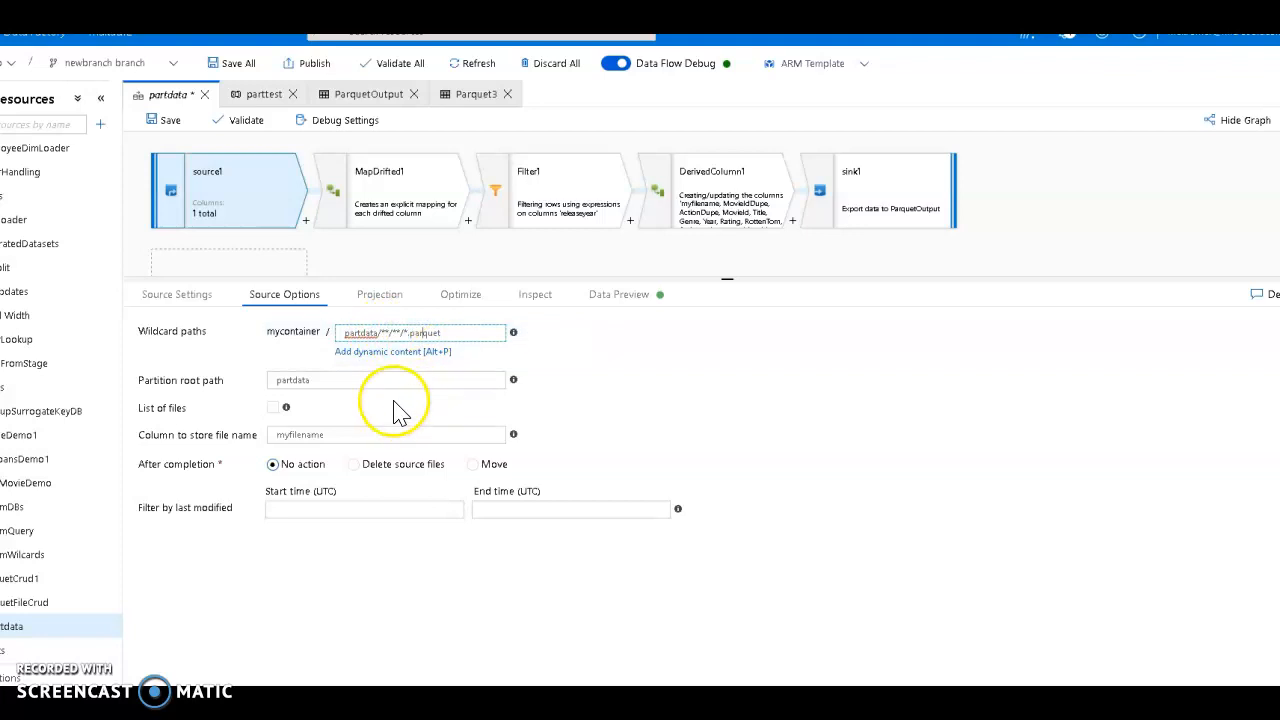
click(384, 380)
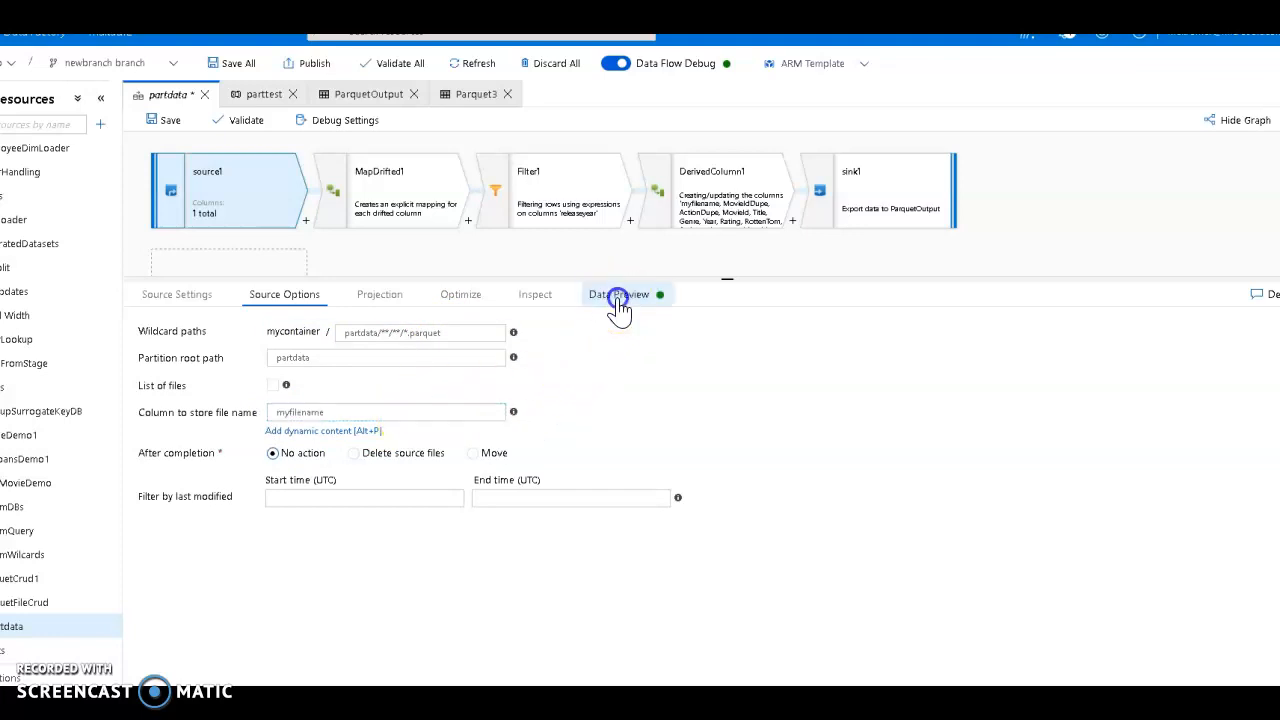
- Refresh source1's data preview, showing movie rows with releaseyear and Month partition columns
click(618, 294)
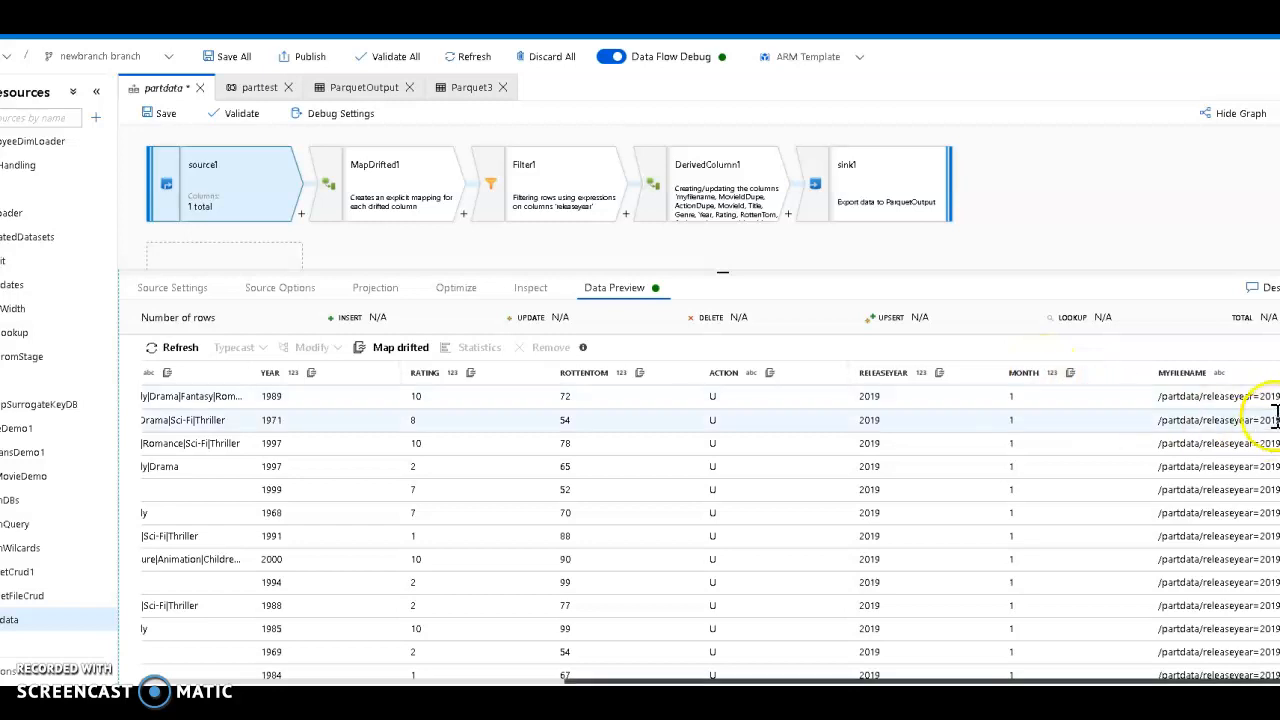
scroll(down, 3)
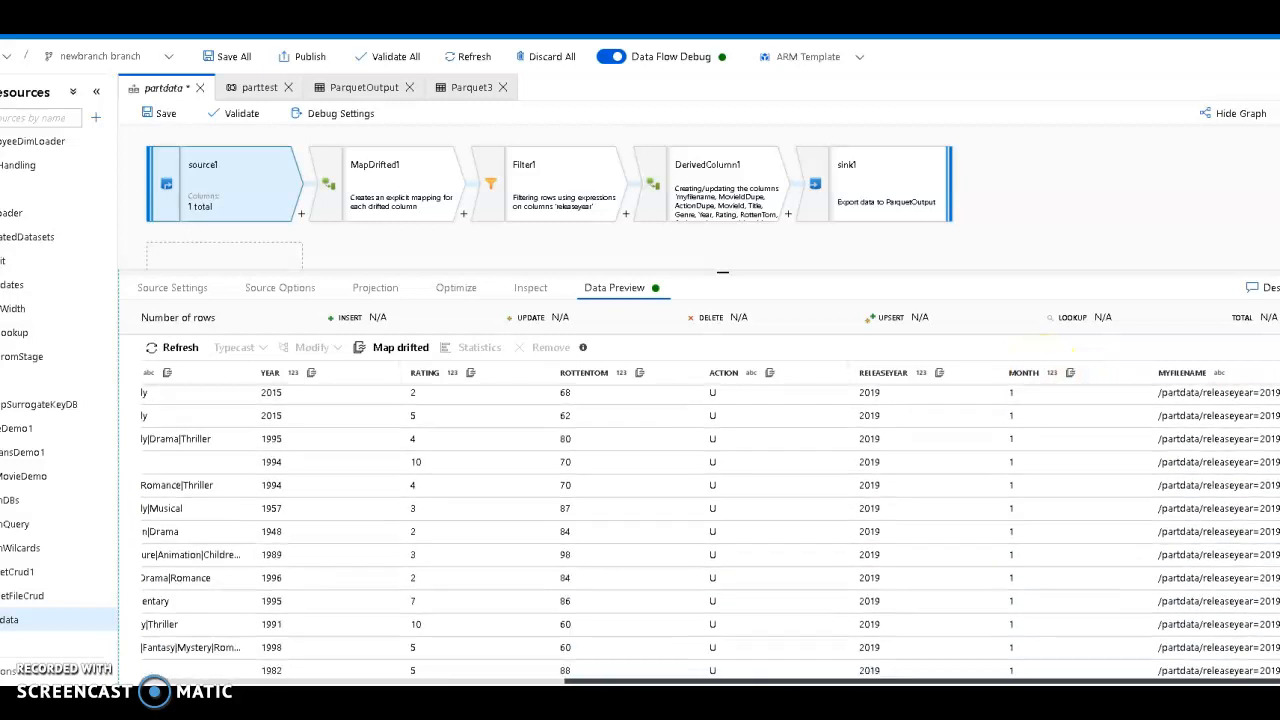
click(180, 348)
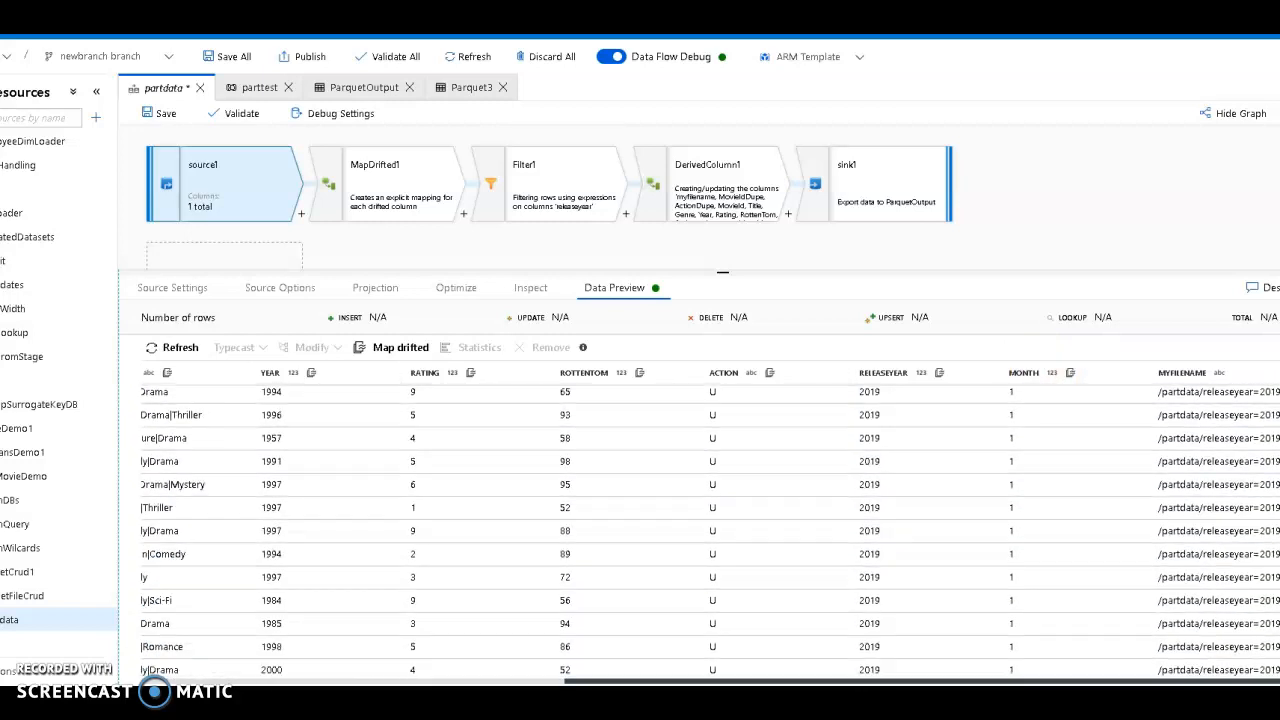
scroll(down, 3)
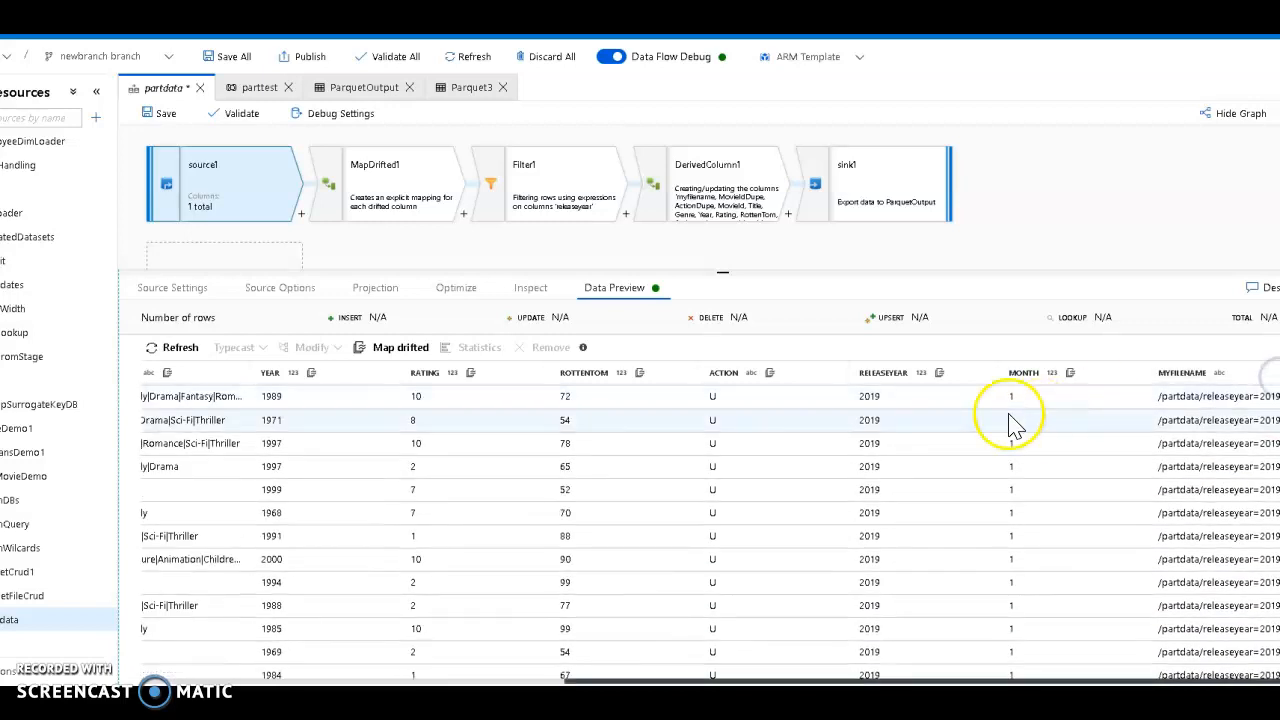
click(332, 112)
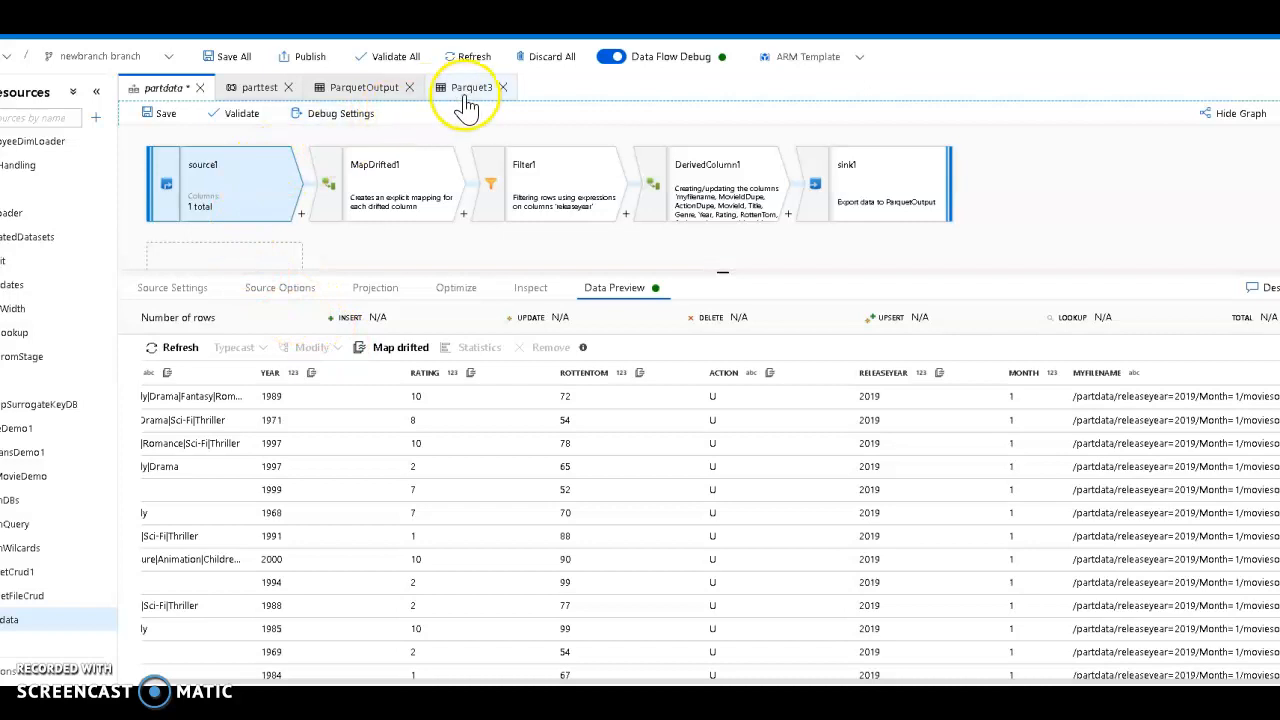
click(472, 88)
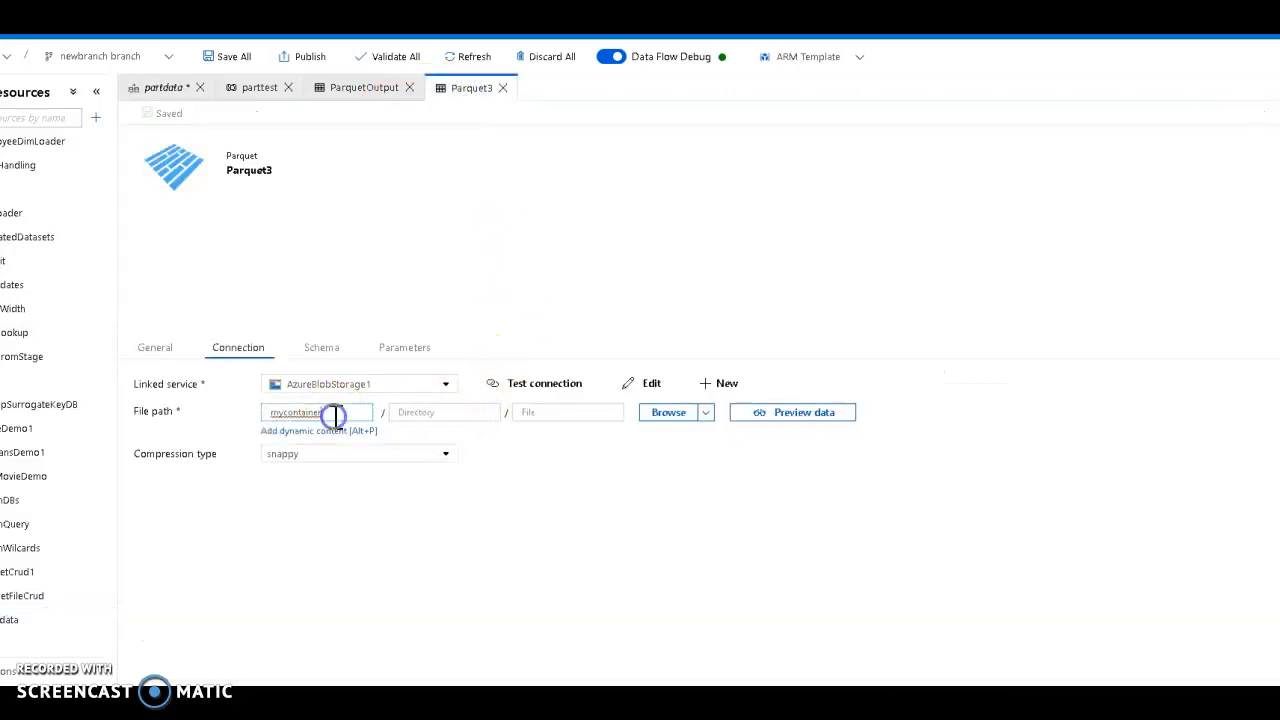
click(320, 348)
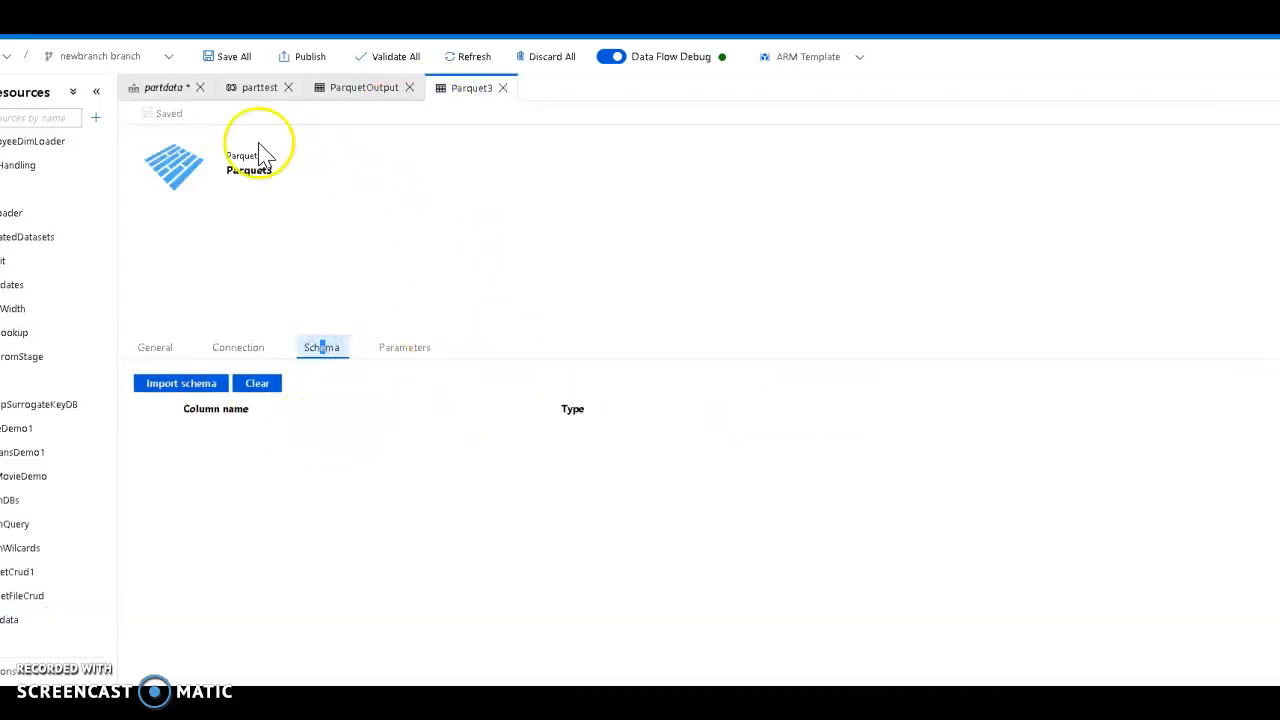
click(162, 88)
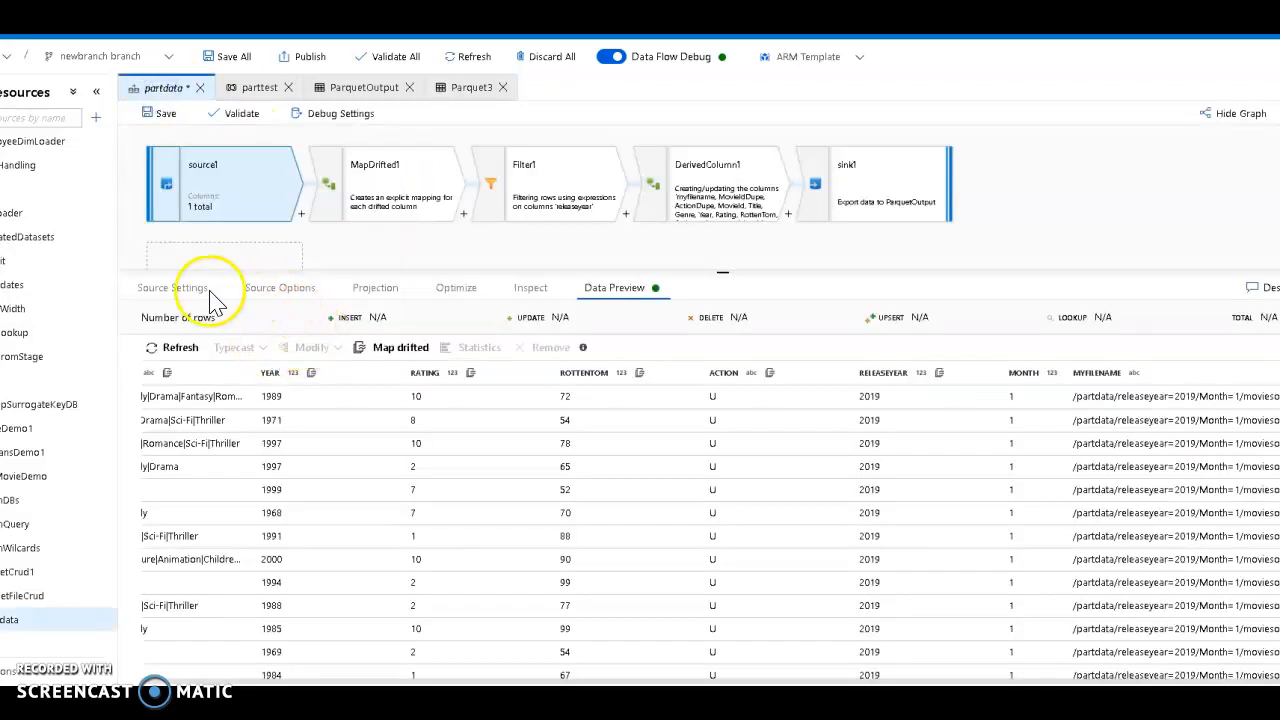
click(376, 288)
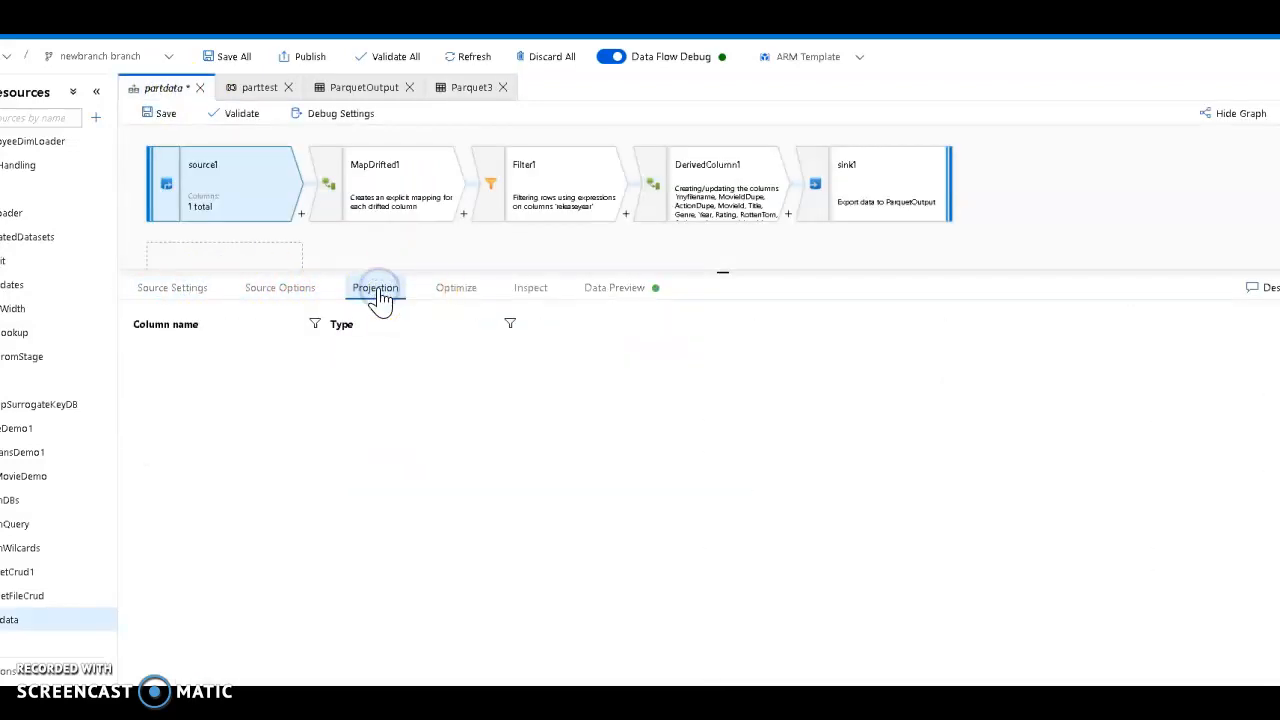
click(172, 288)
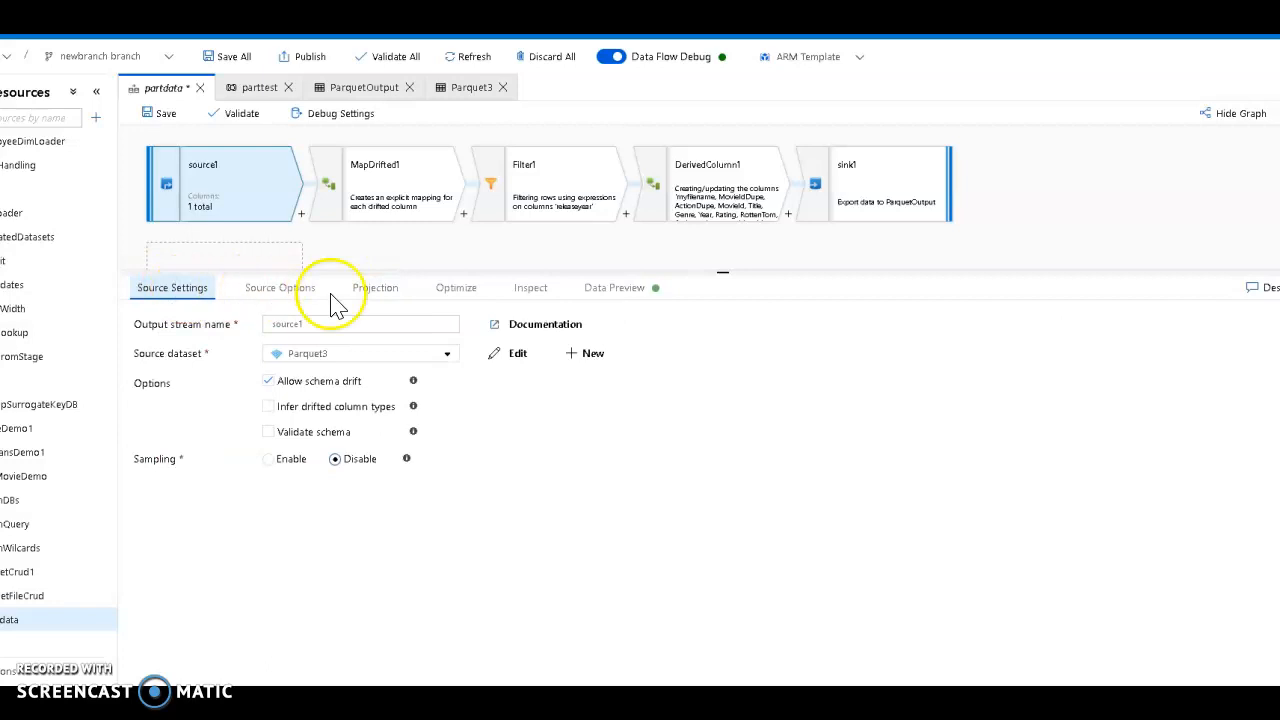
click(614, 288)
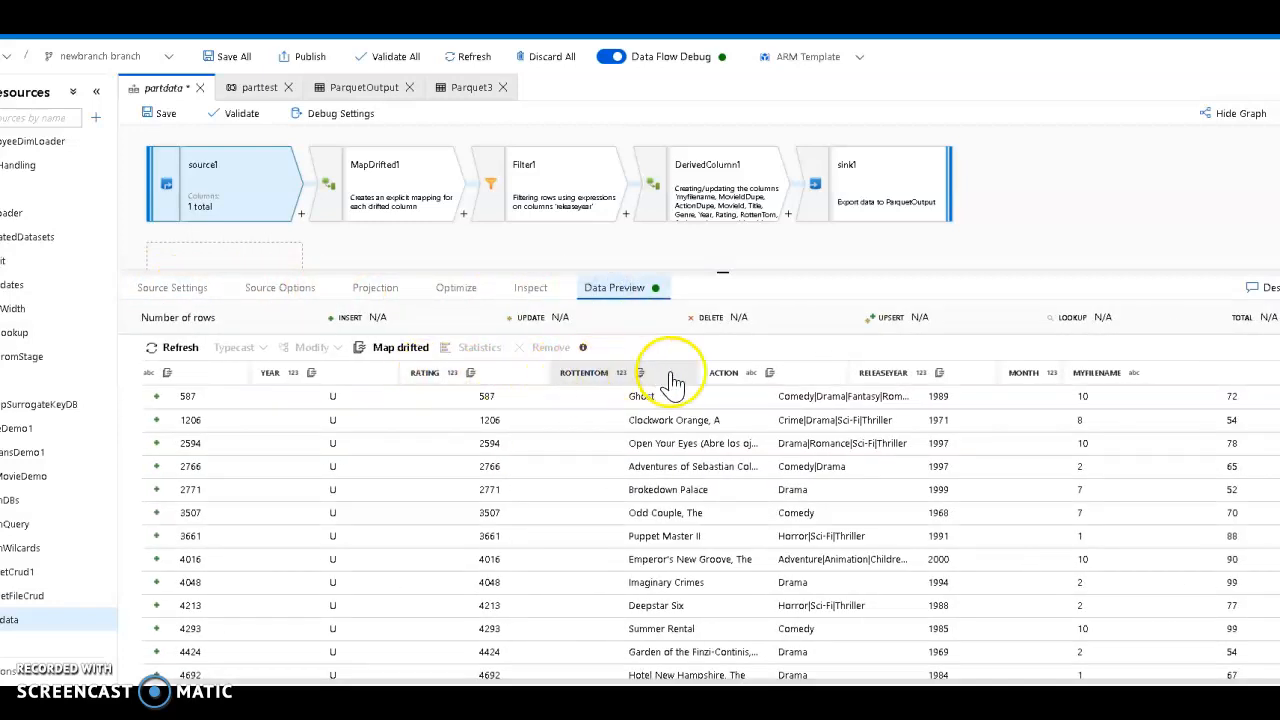
mouse_move(644, 380)
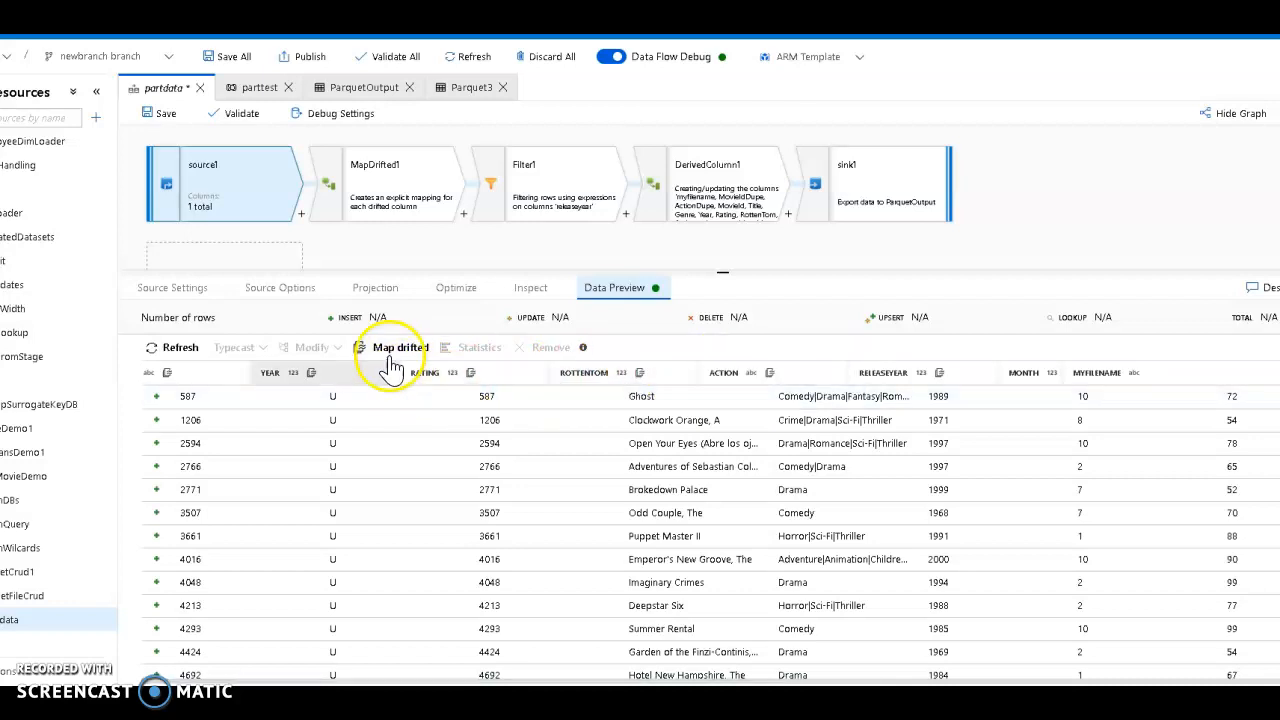
mouse_move(392, 348)
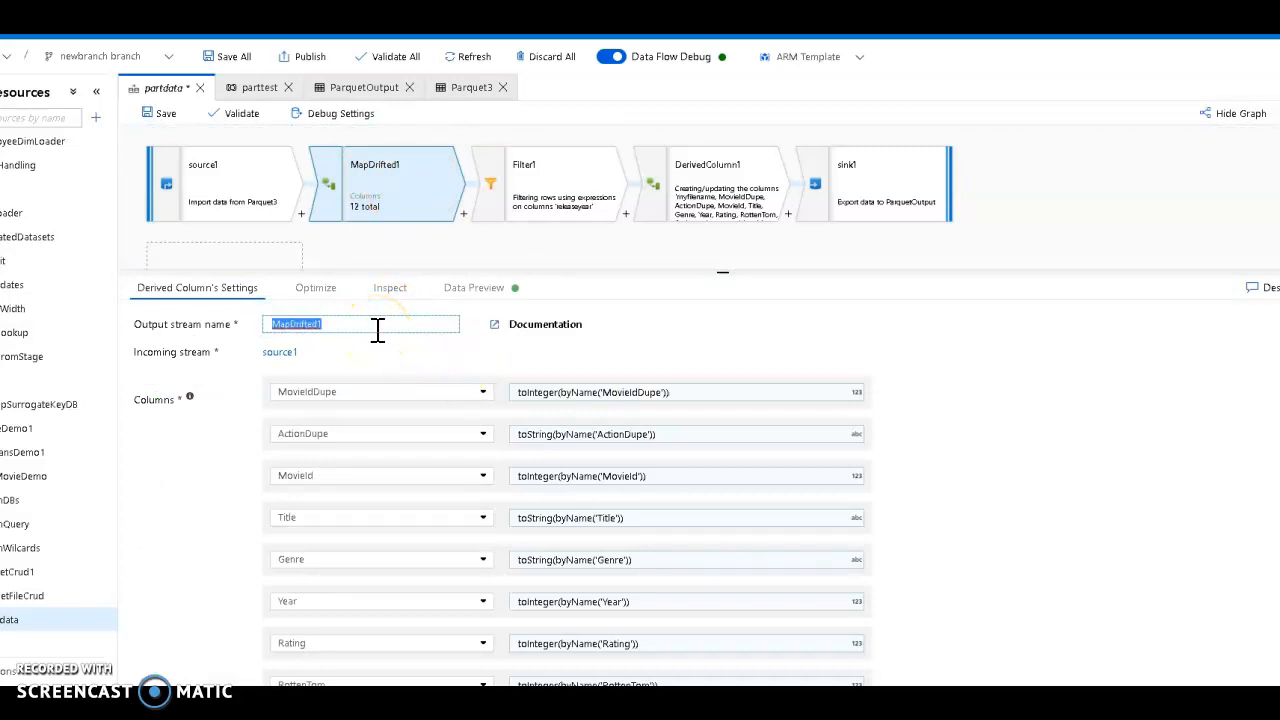
- Name the drifted-column mapping step Myprojection and inspect its 12 typed output columns
text(Myprojection)
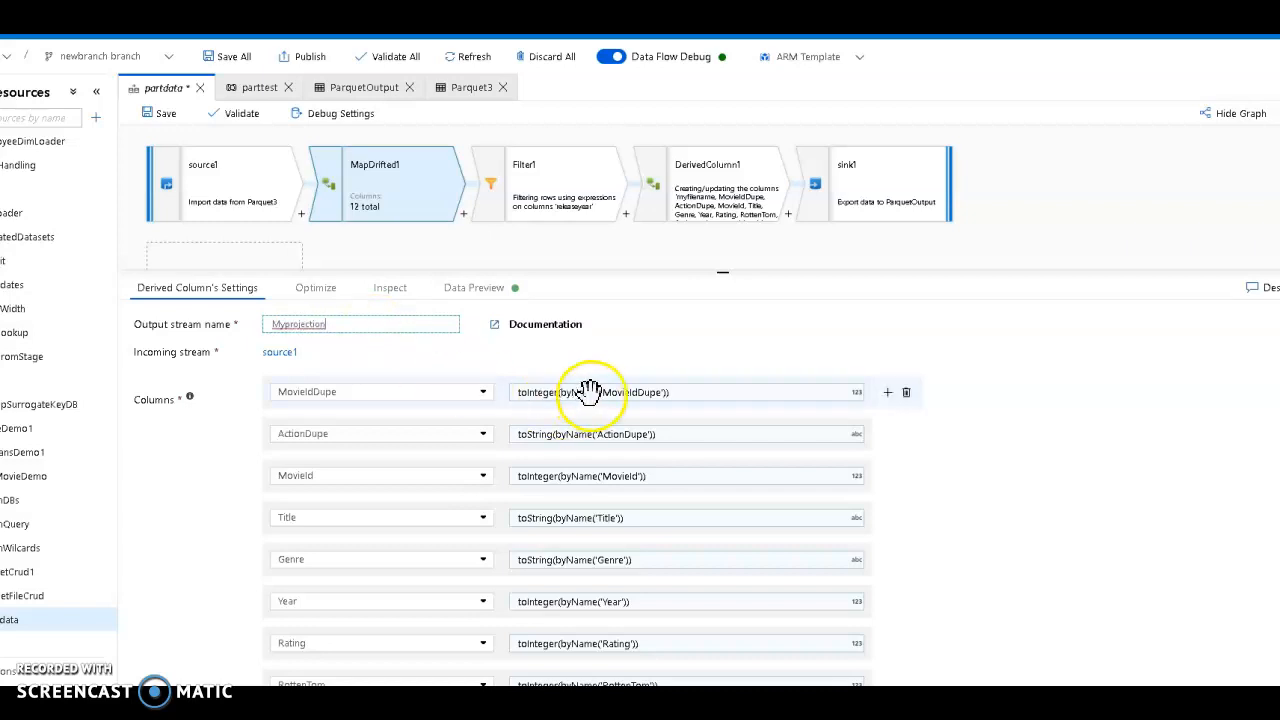
mouse_move(424, 478)
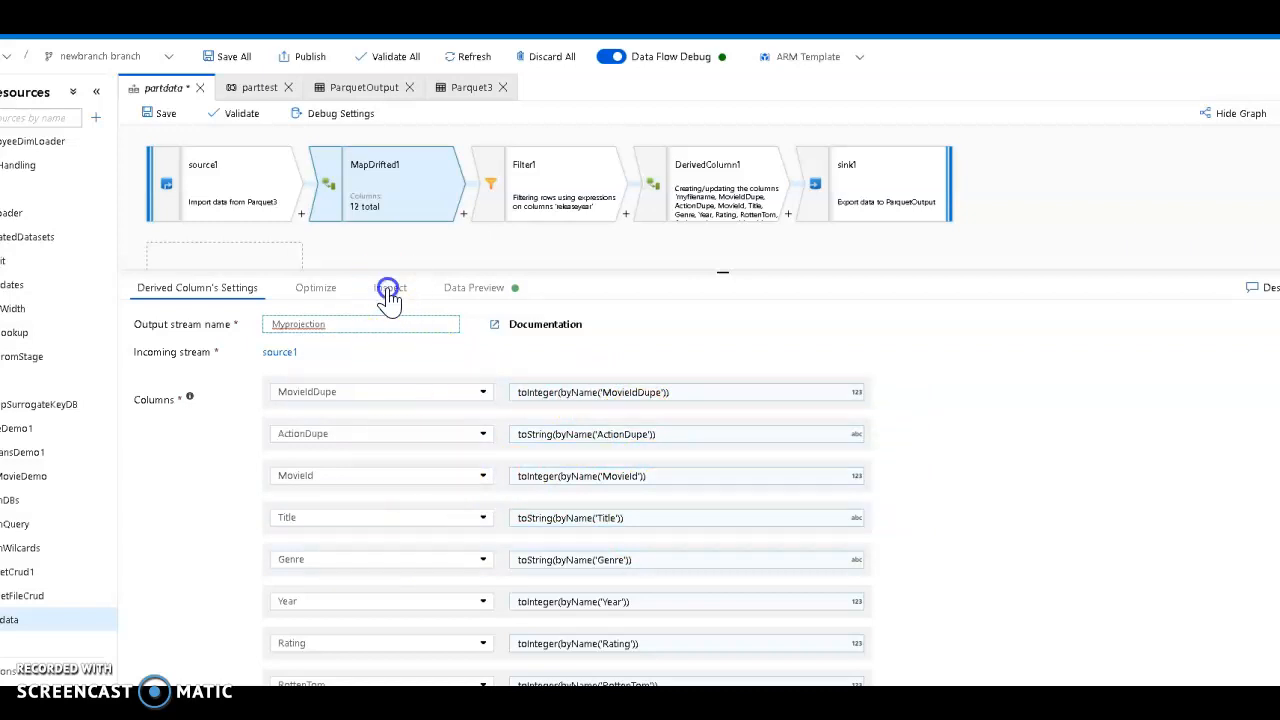
click(388, 288)
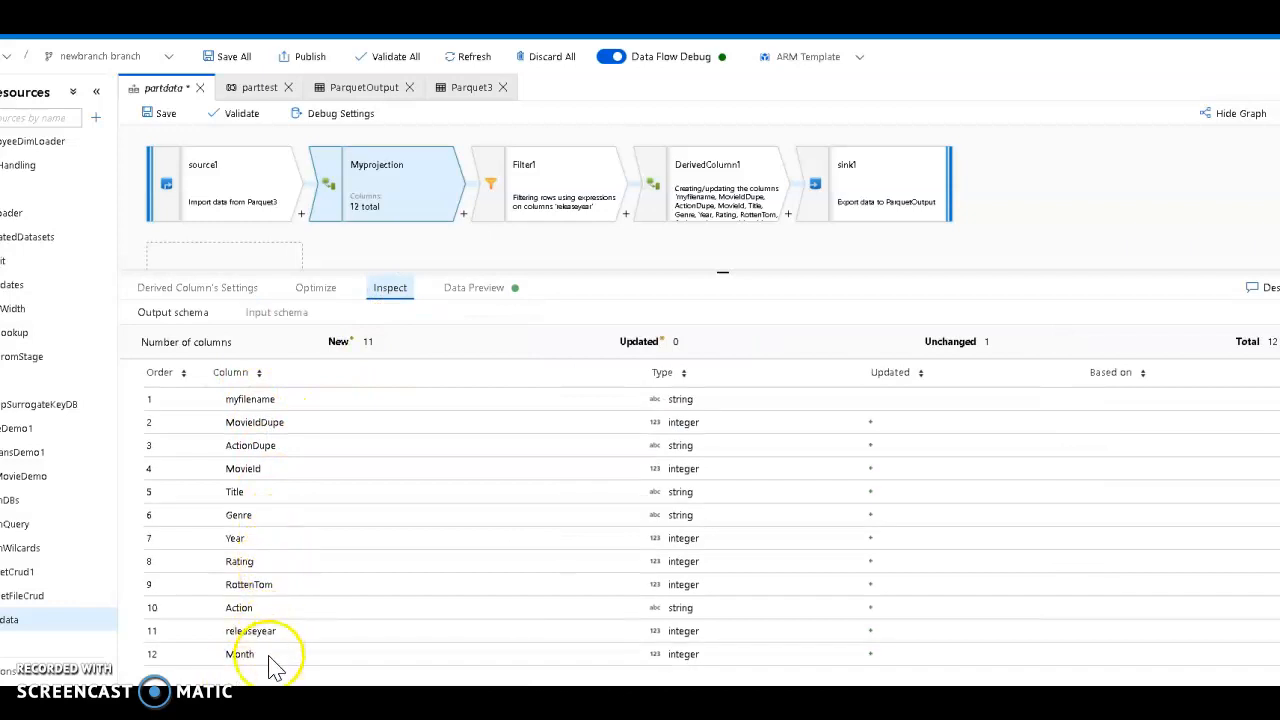
- View Filter1's condition releaseyear == 2019 in Expression Builder and return
click(562, 184)
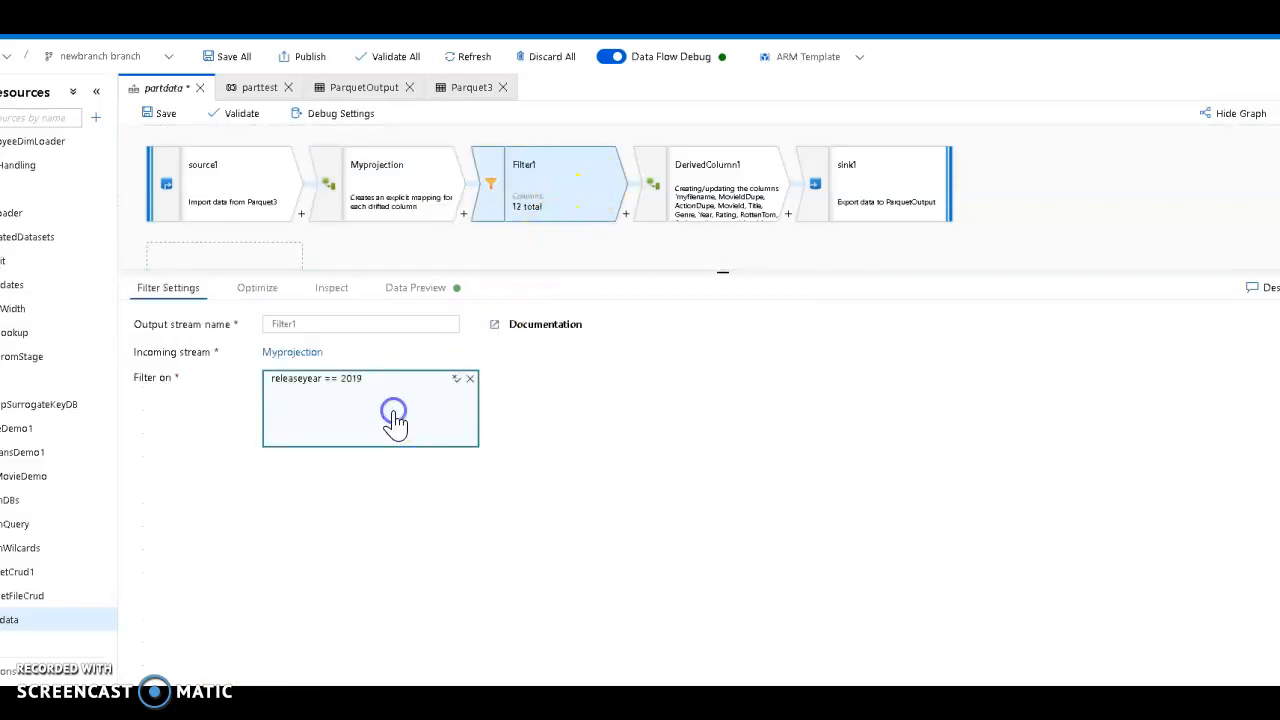
click(456, 378)
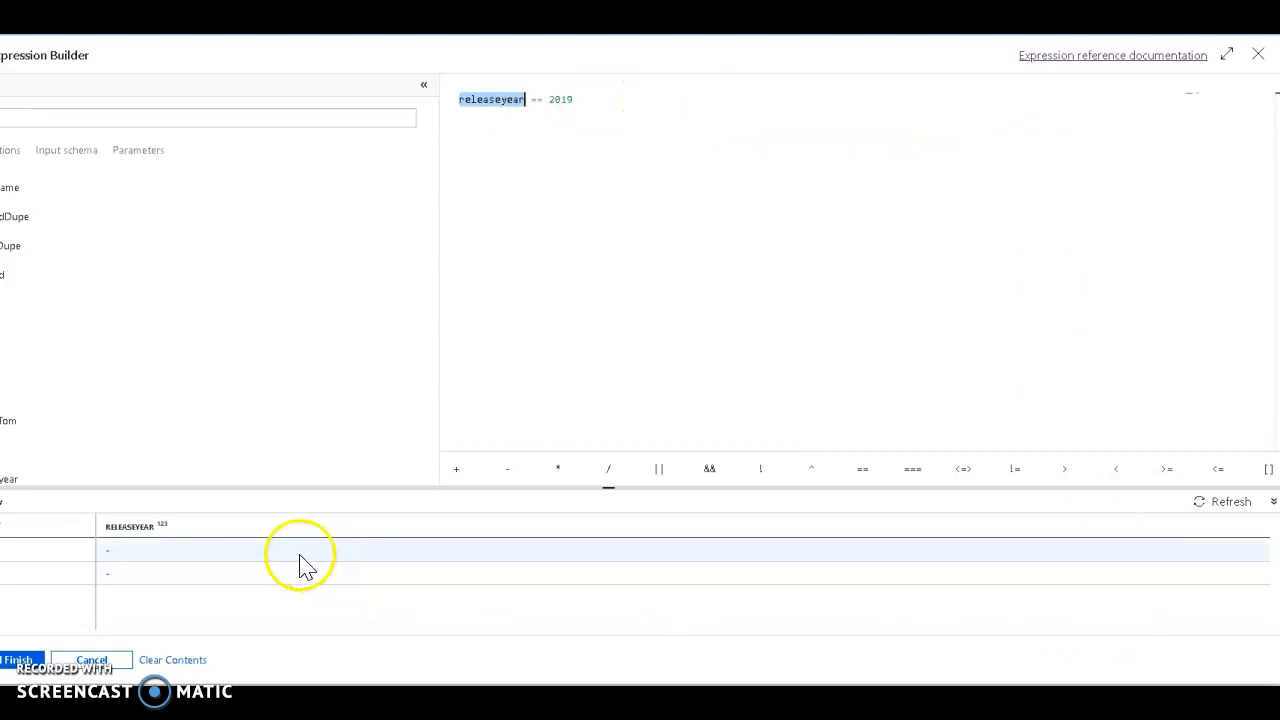
click(20, 660)
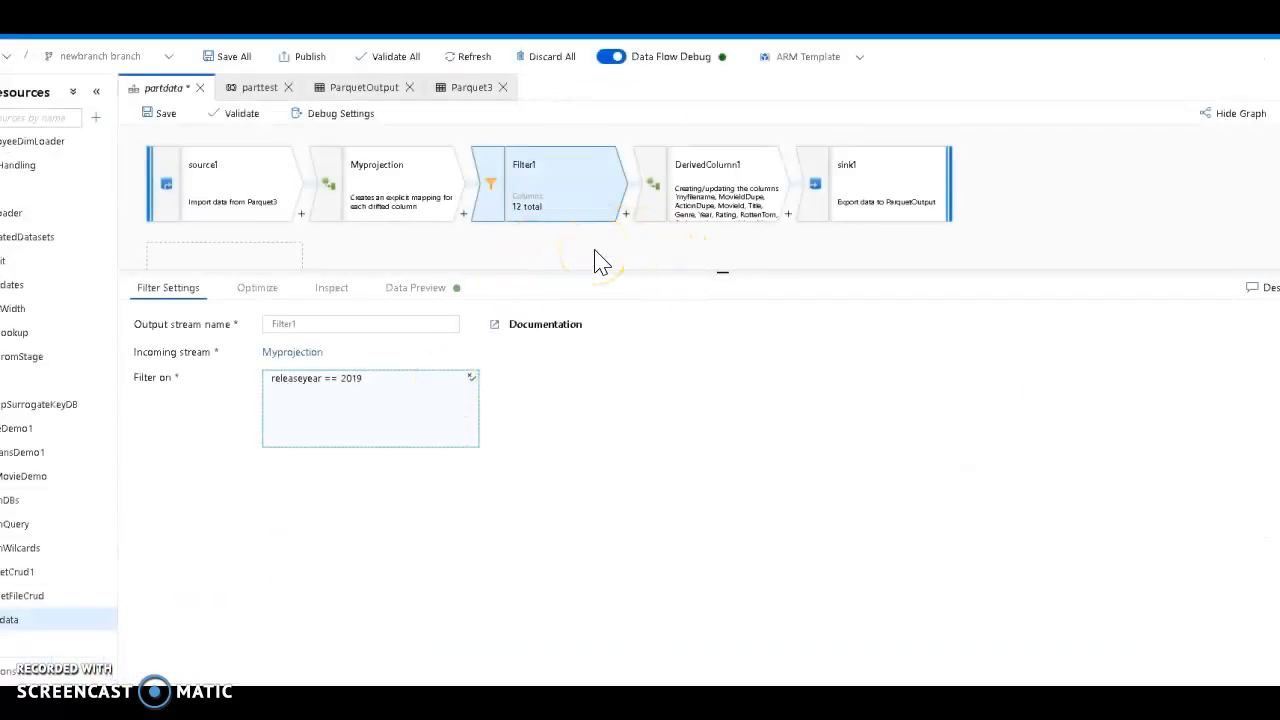
- Check DerivedColumn1's reverse(Title) expression and preview the sink's reversed-title rows
click(724, 184)
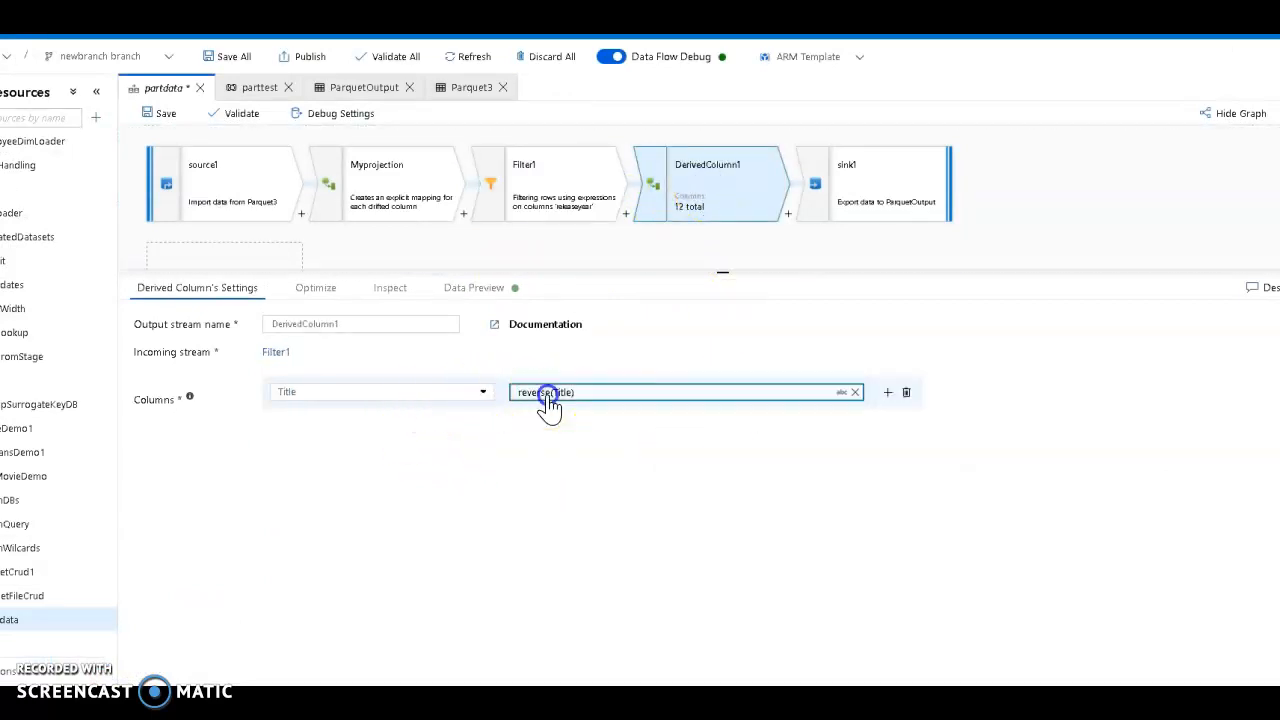
click(680, 390)
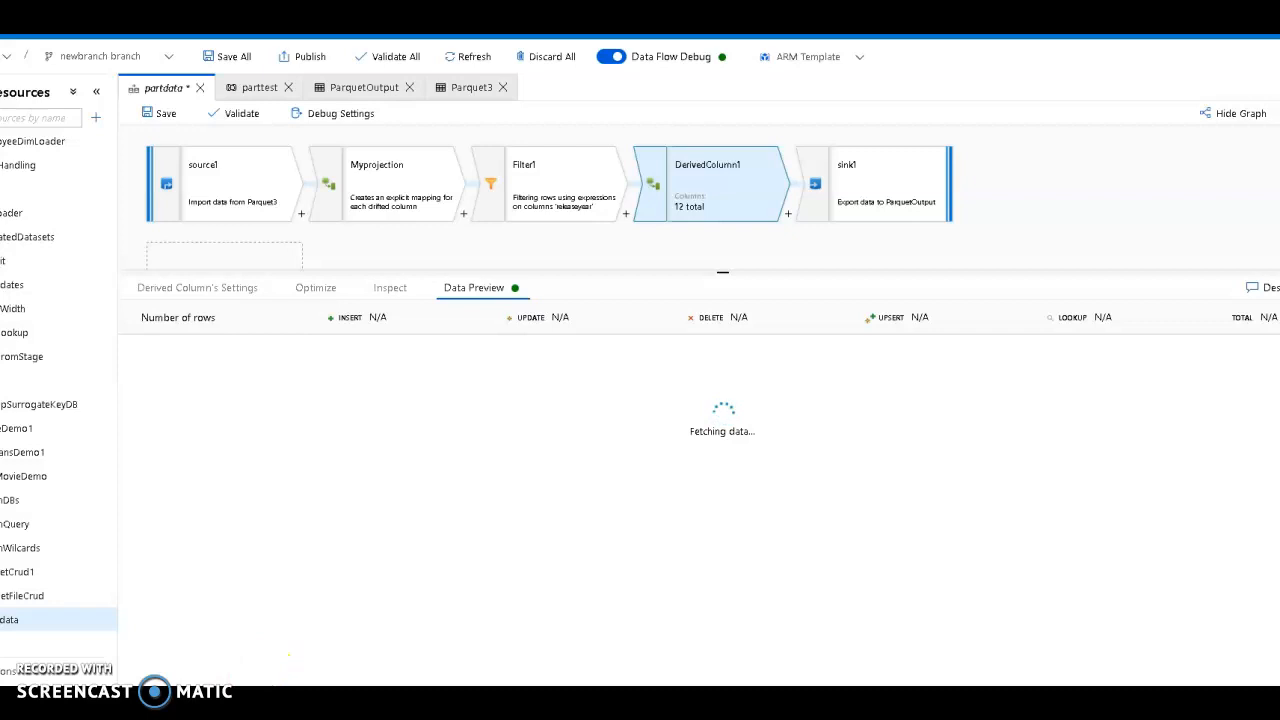
click(876, 184)
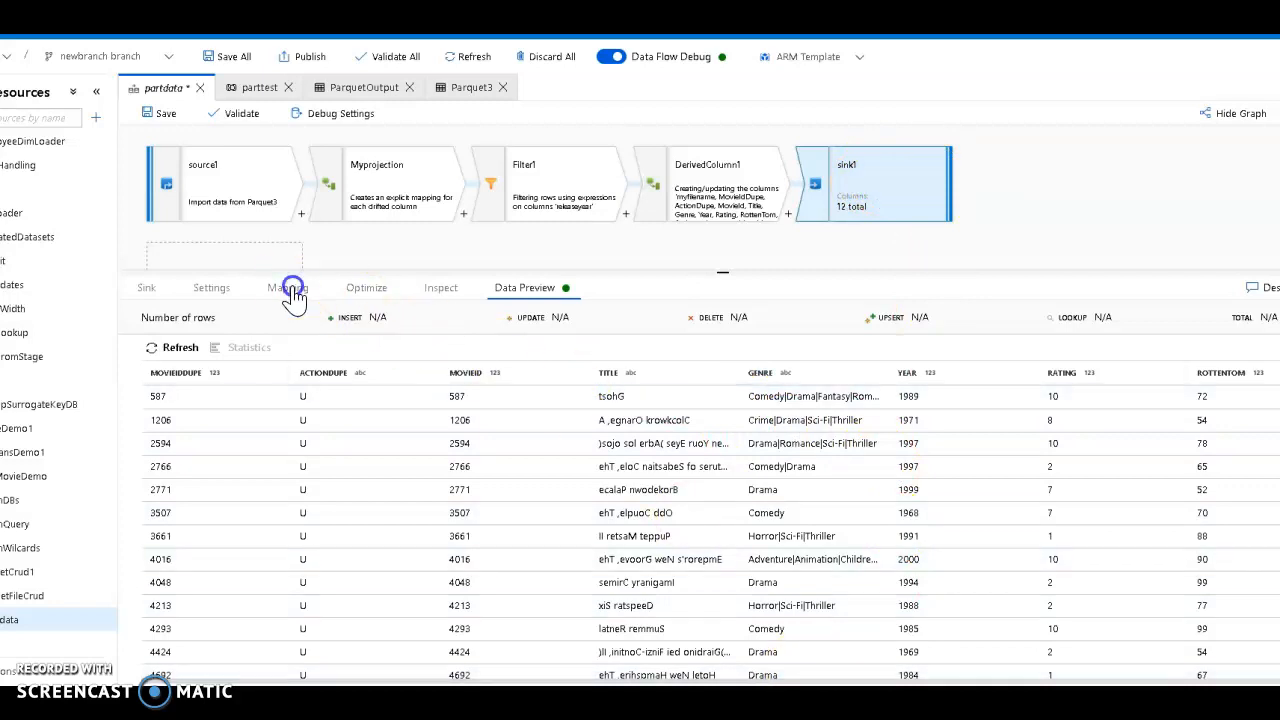
- Set the sink to clear its folder and key-partition output by releaseyear and Month
click(288, 288)
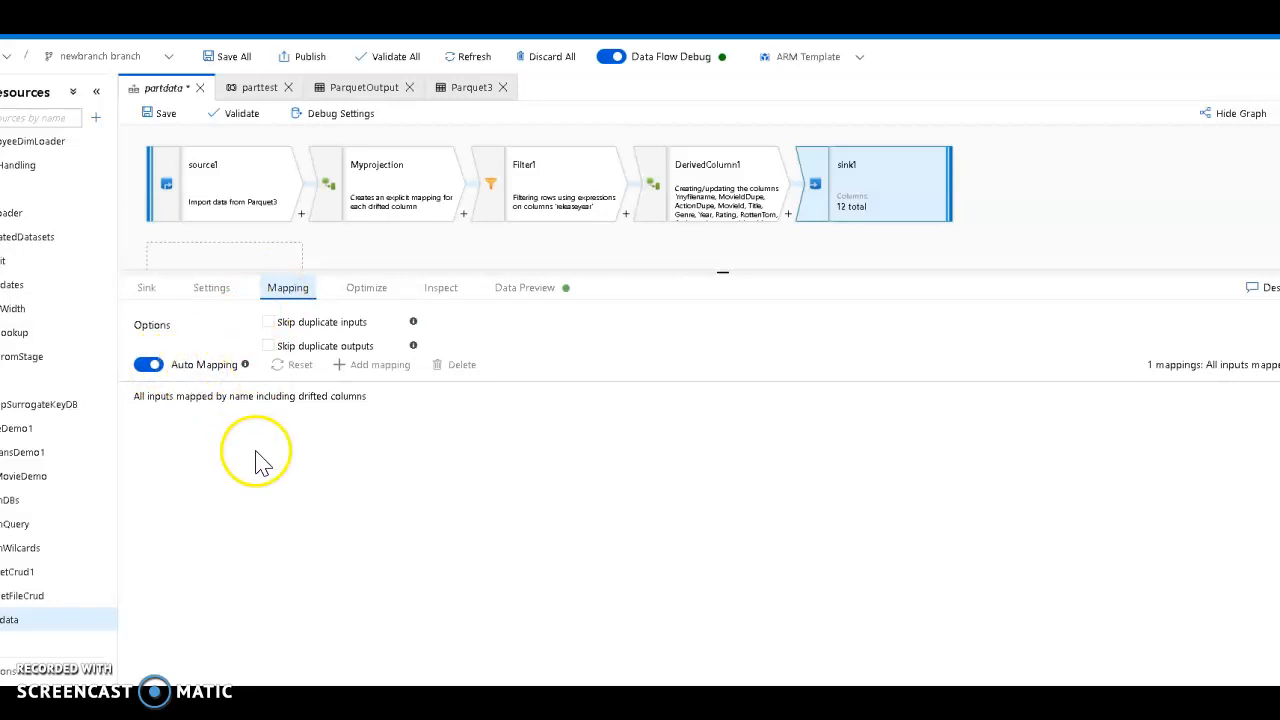
mouse_move(372, 444)
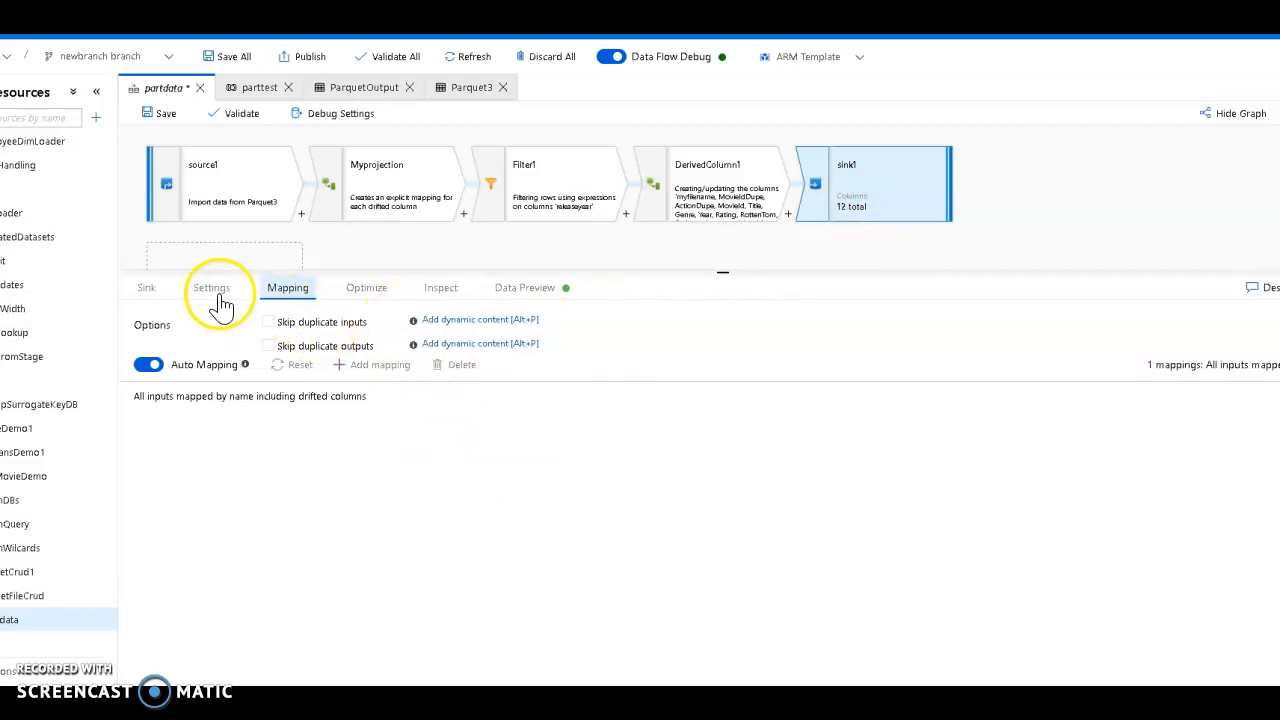
click(212, 288)
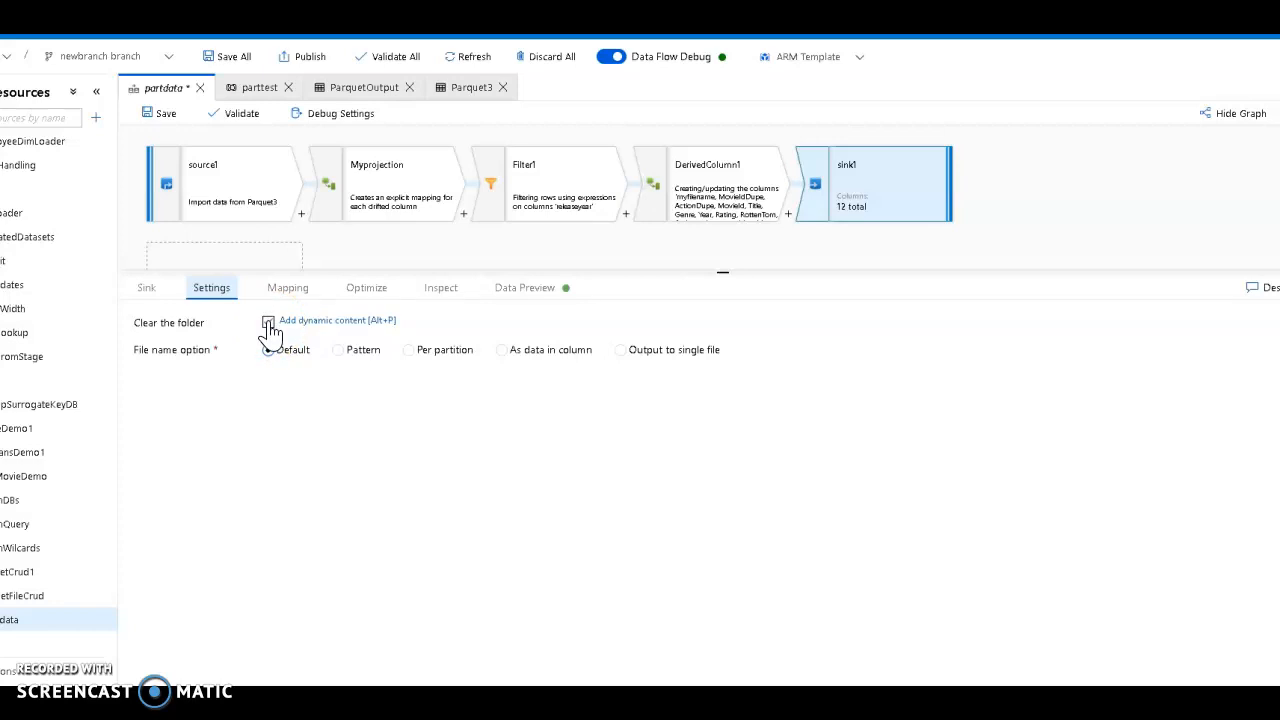
click(268, 322)
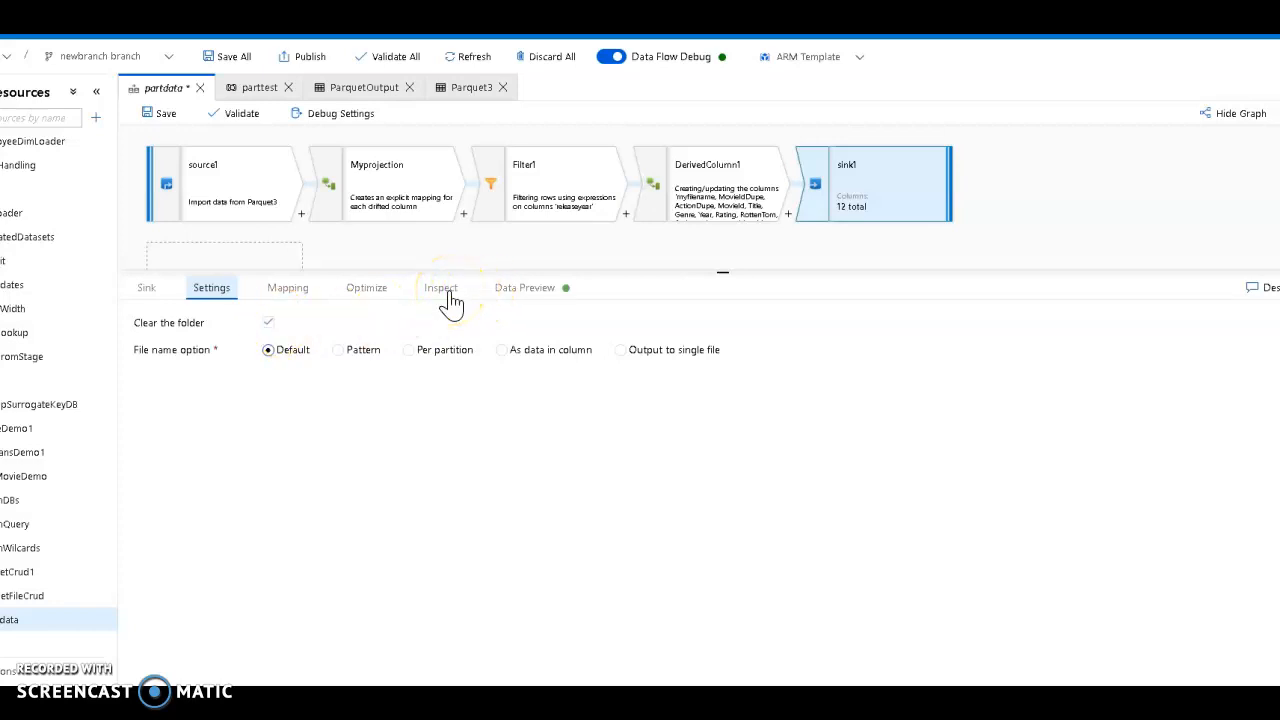
click(364, 288)
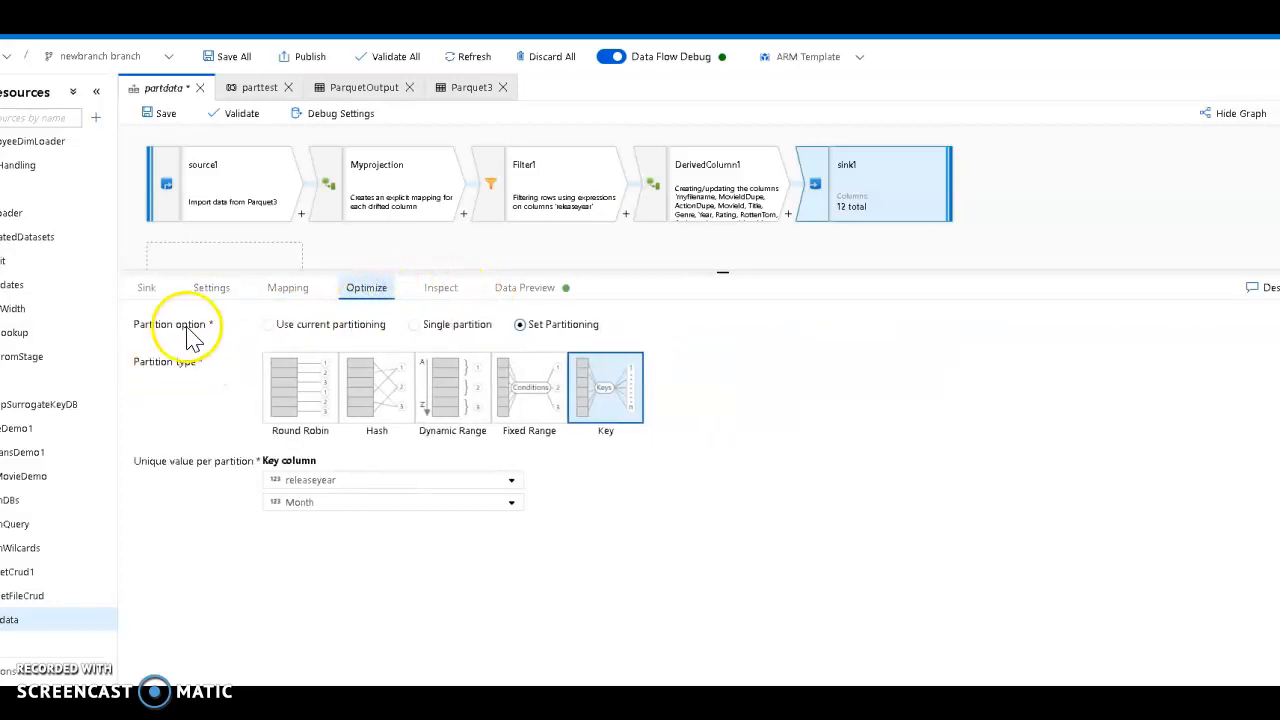
mouse_move(604, 390)
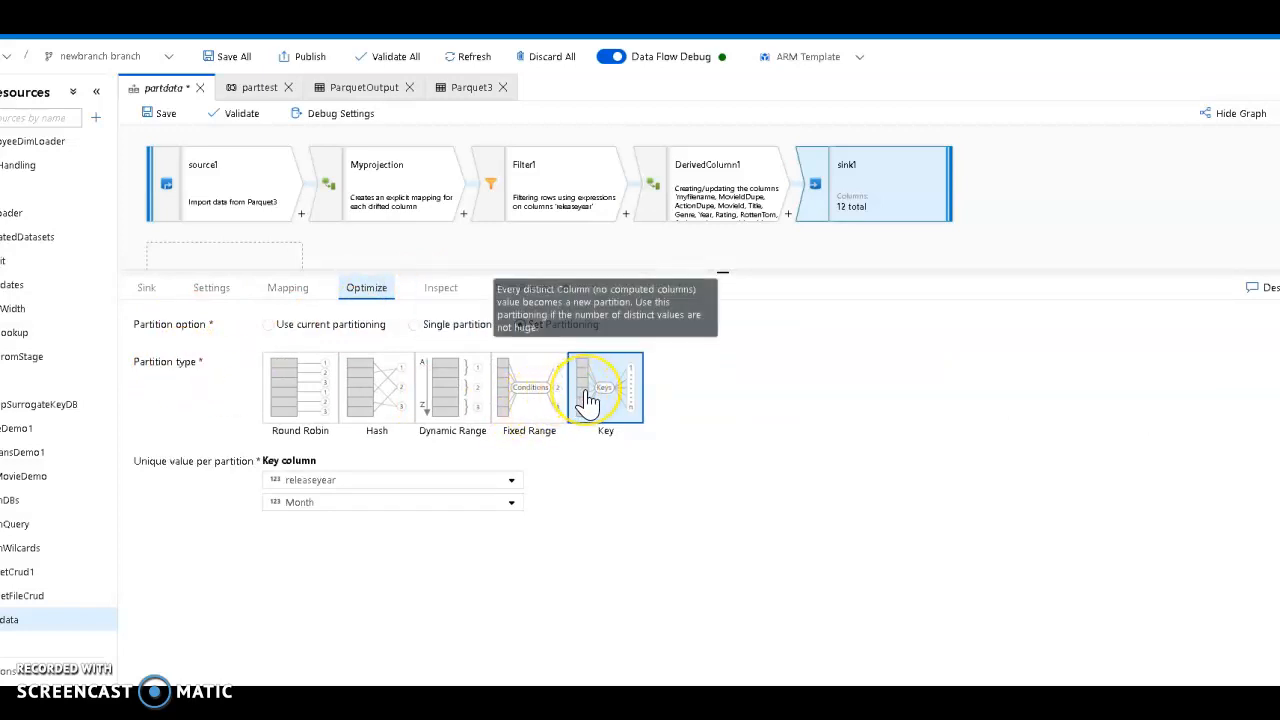
click(604, 388)
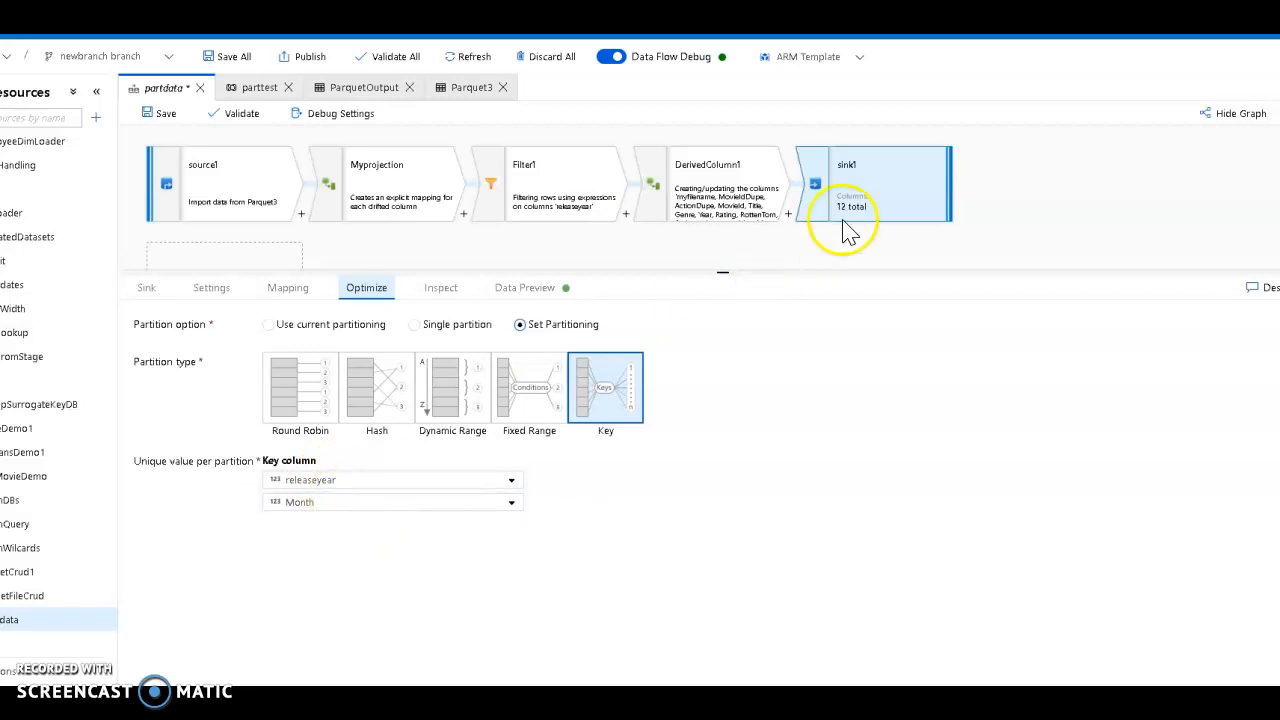
- Start a debug run of the partitest pipeline's Data Flow activity and await Succeeded
click(524, 288)
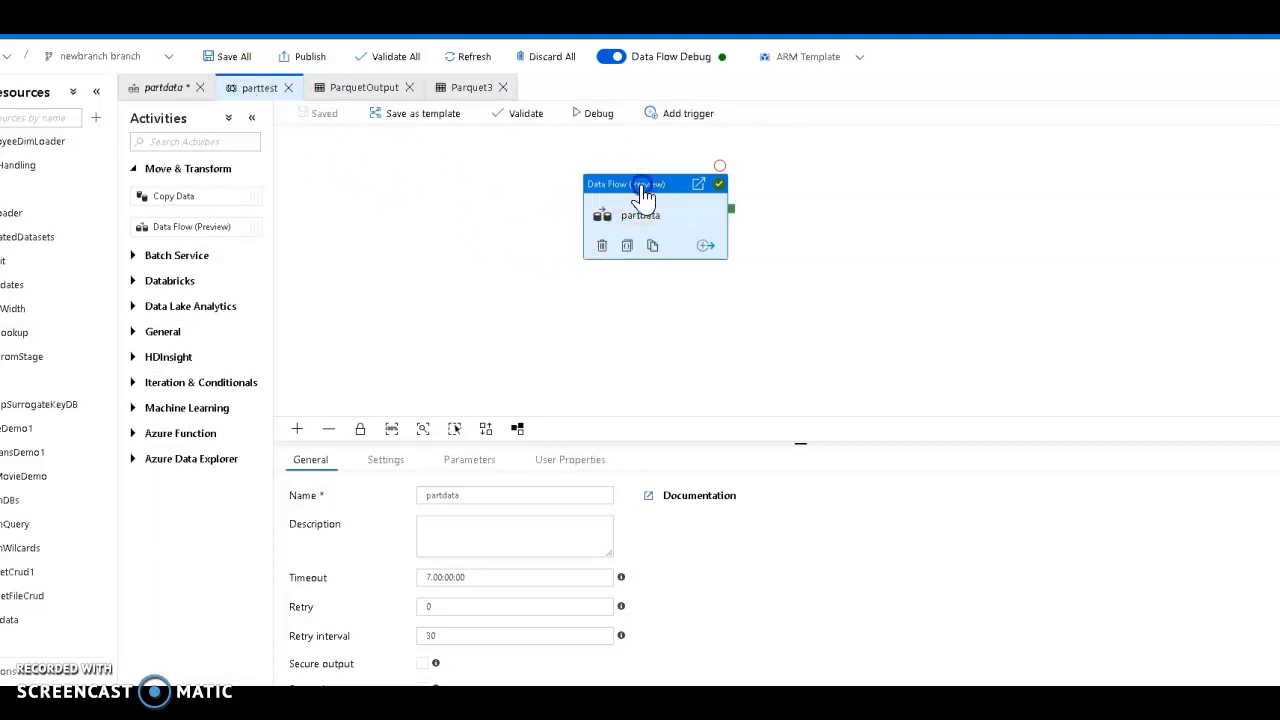
click(384, 458)
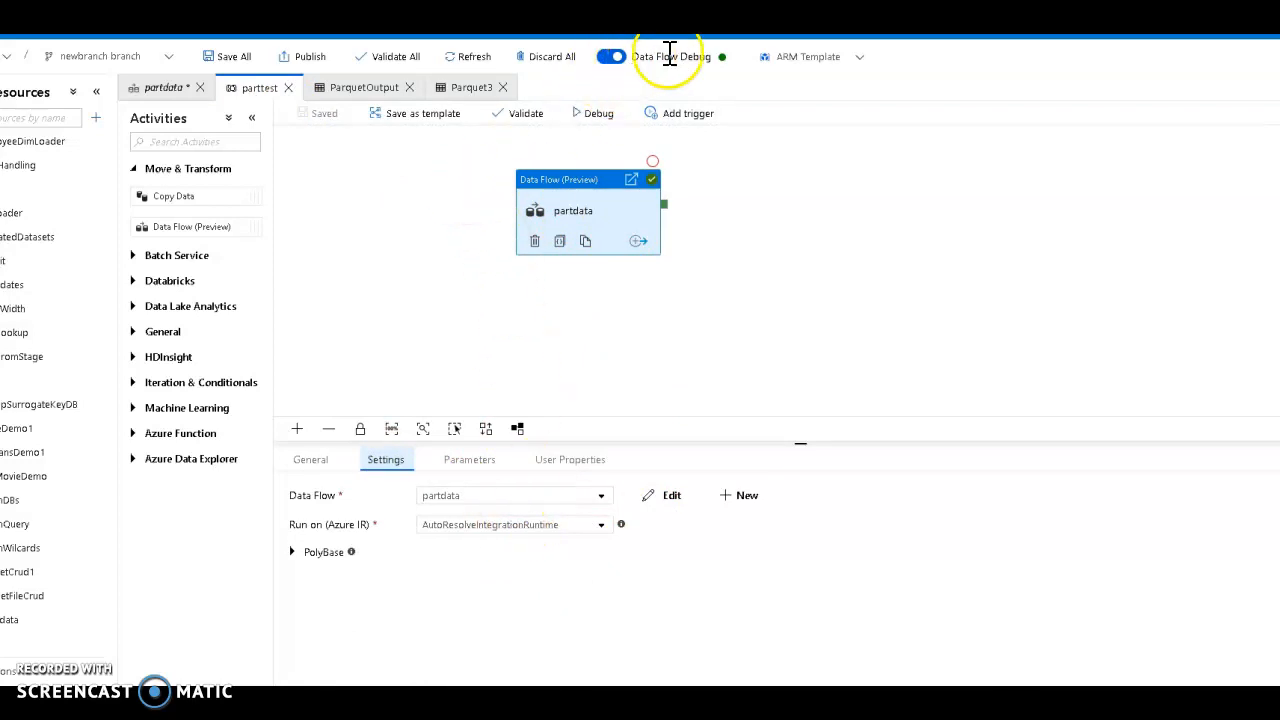
click(610, 56)
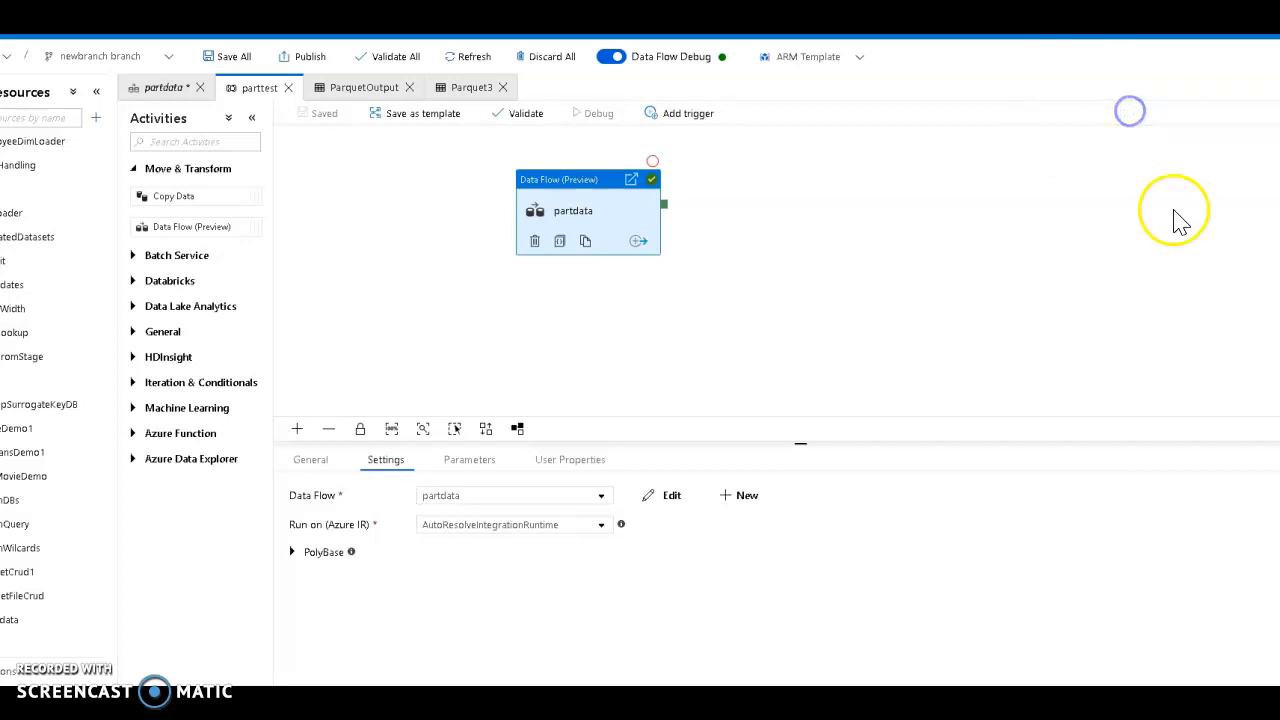
click(594, 112)
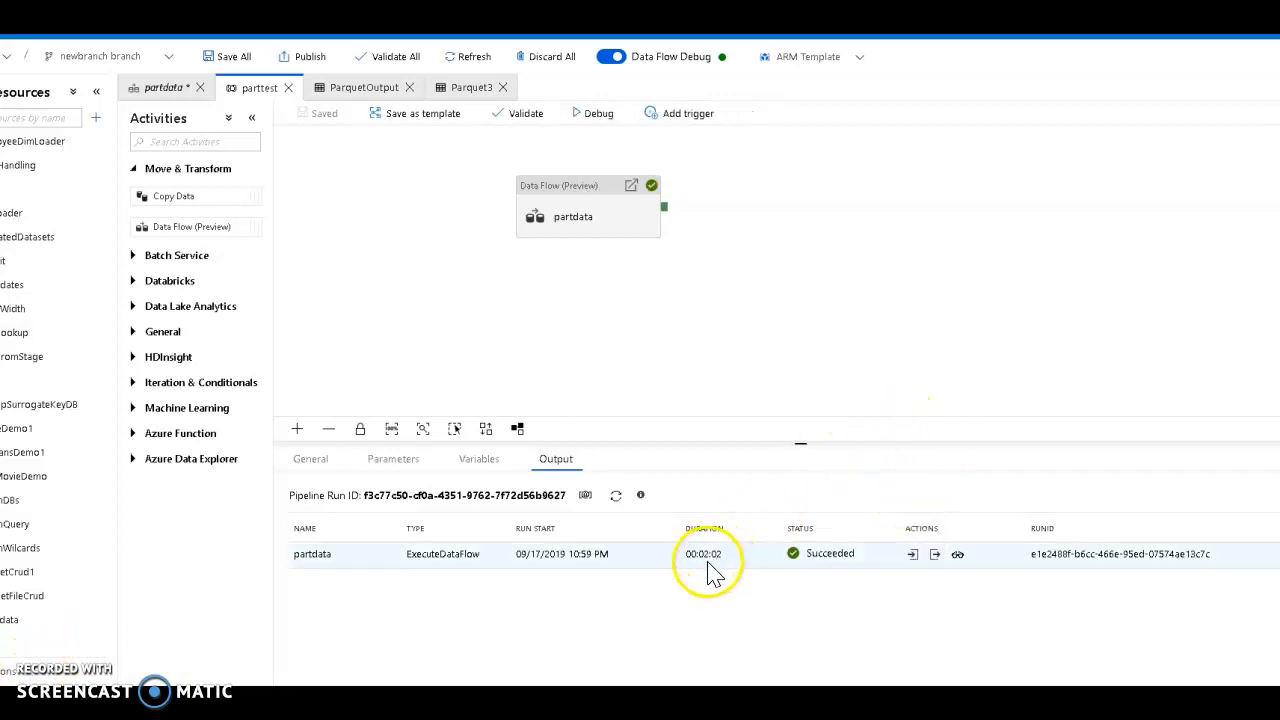
mouse_move(956, 554)
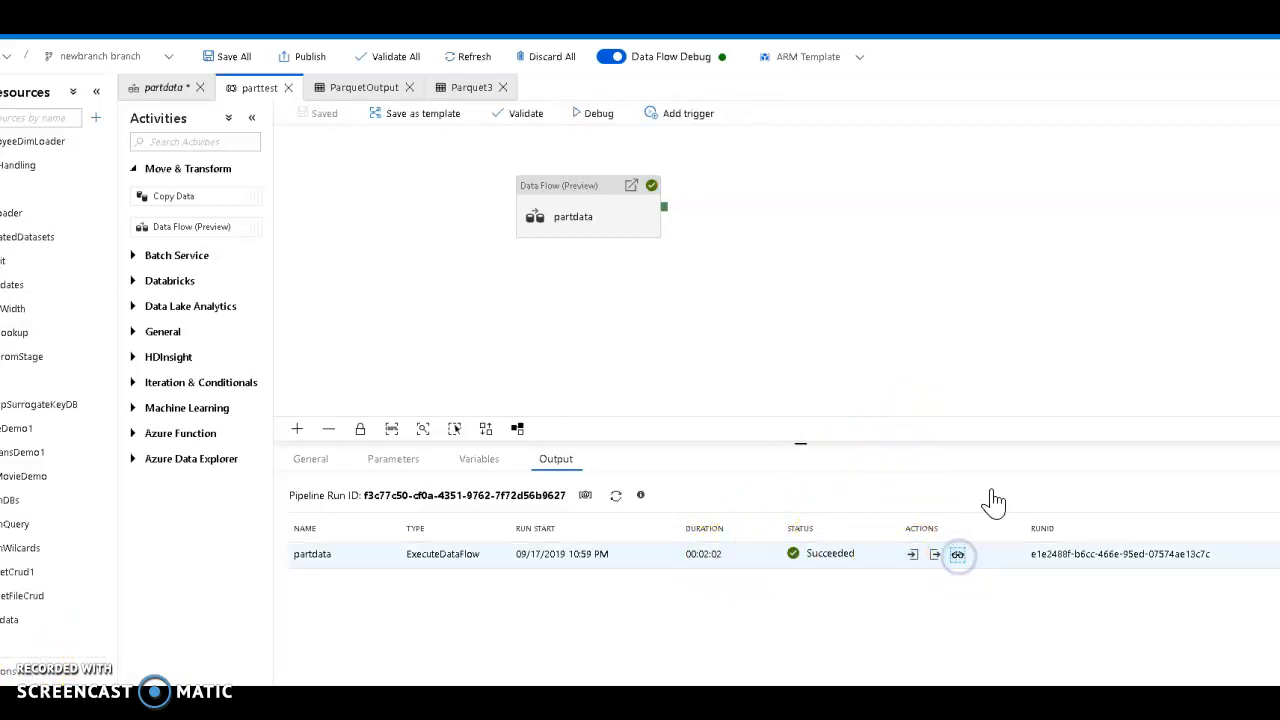
click(956, 554)
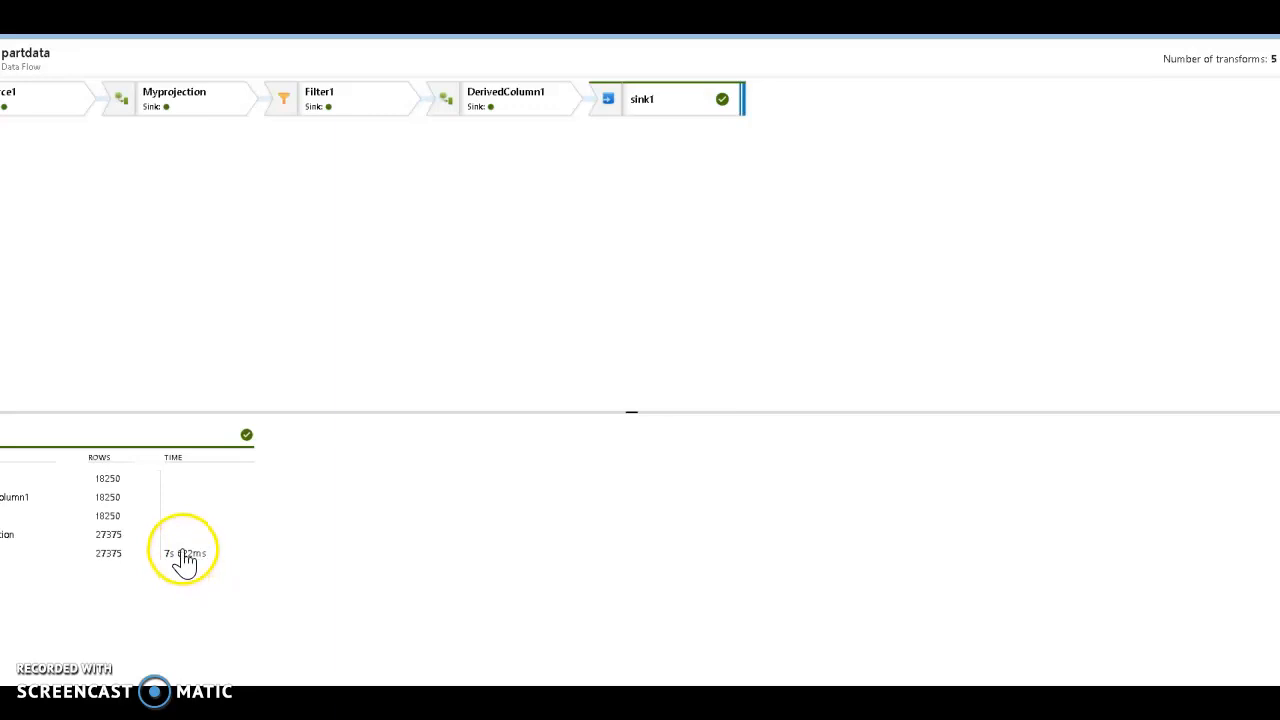
mouse_move(370, 424)
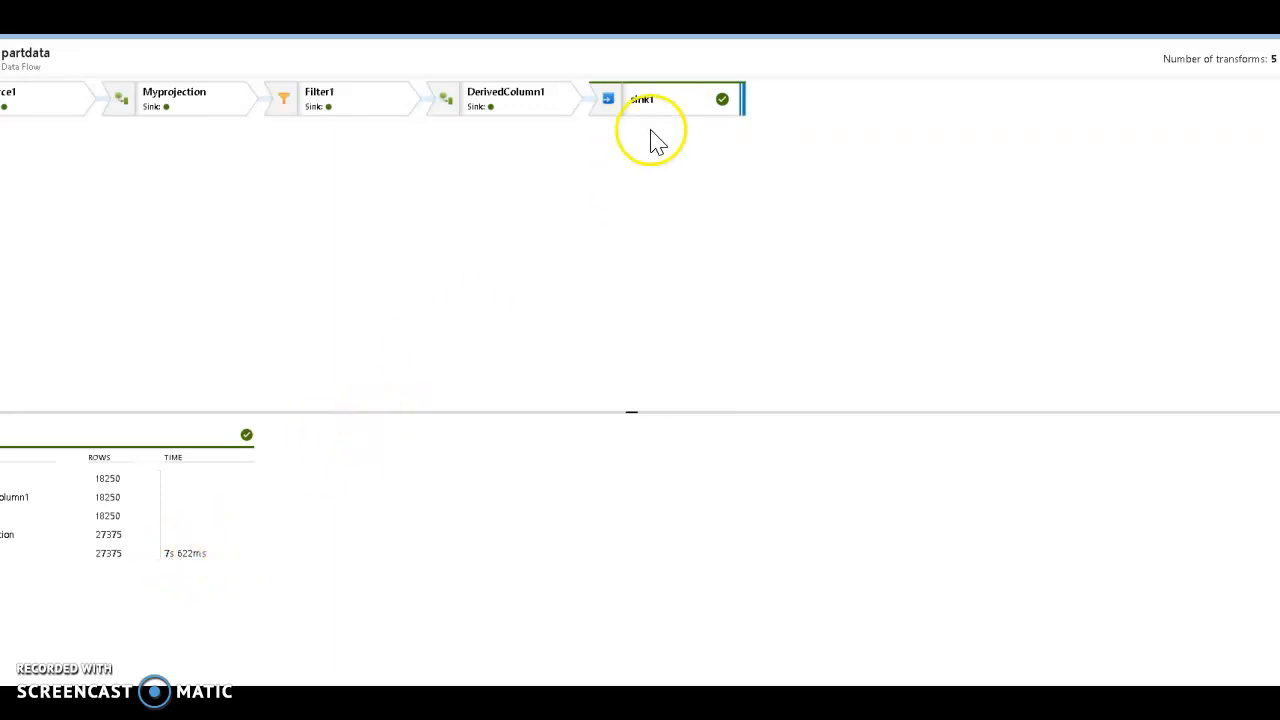
click(664, 98)
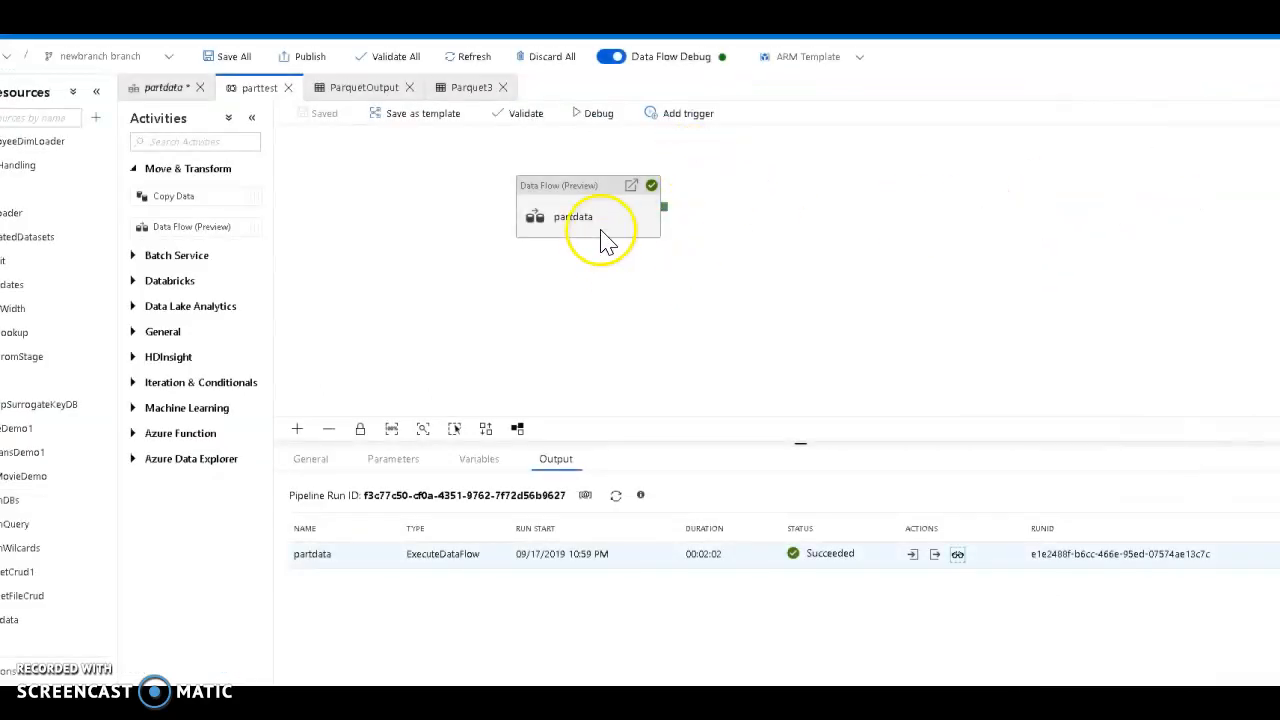
- Review the sink settings and the ParquetOutput dataset's folder path in mycontainer/output
double_click(572, 216)
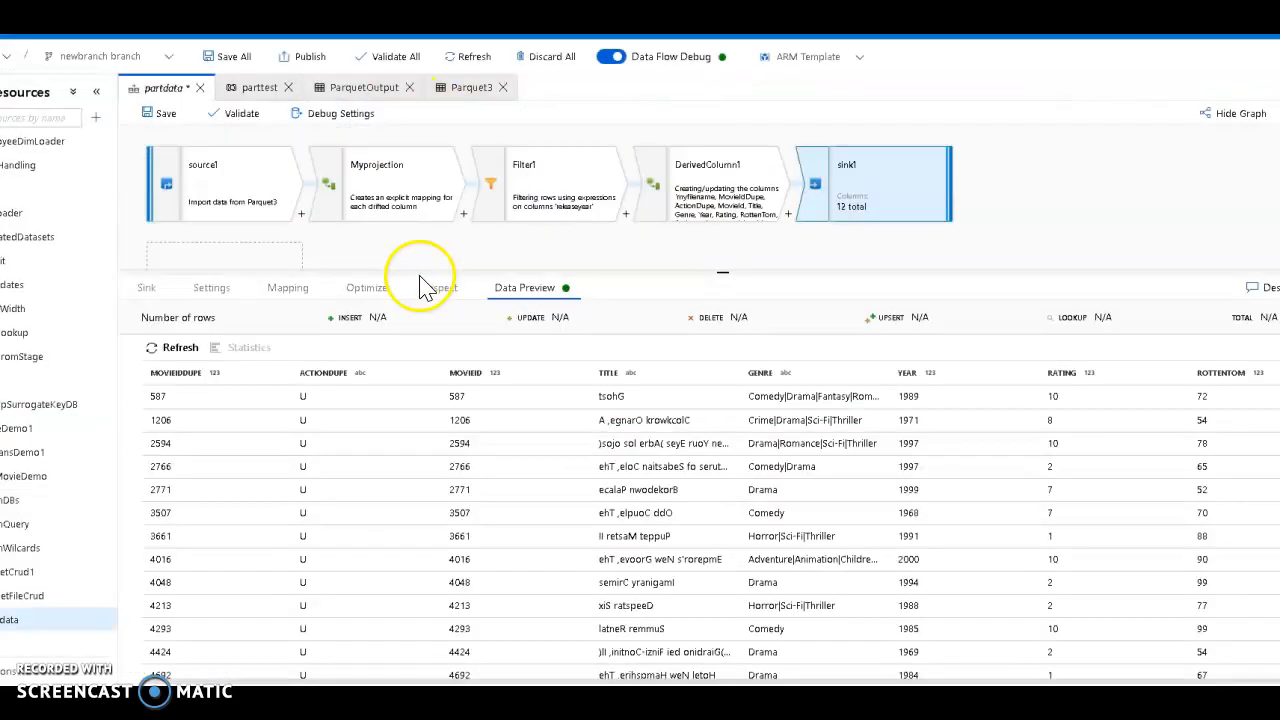
click(212, 288)
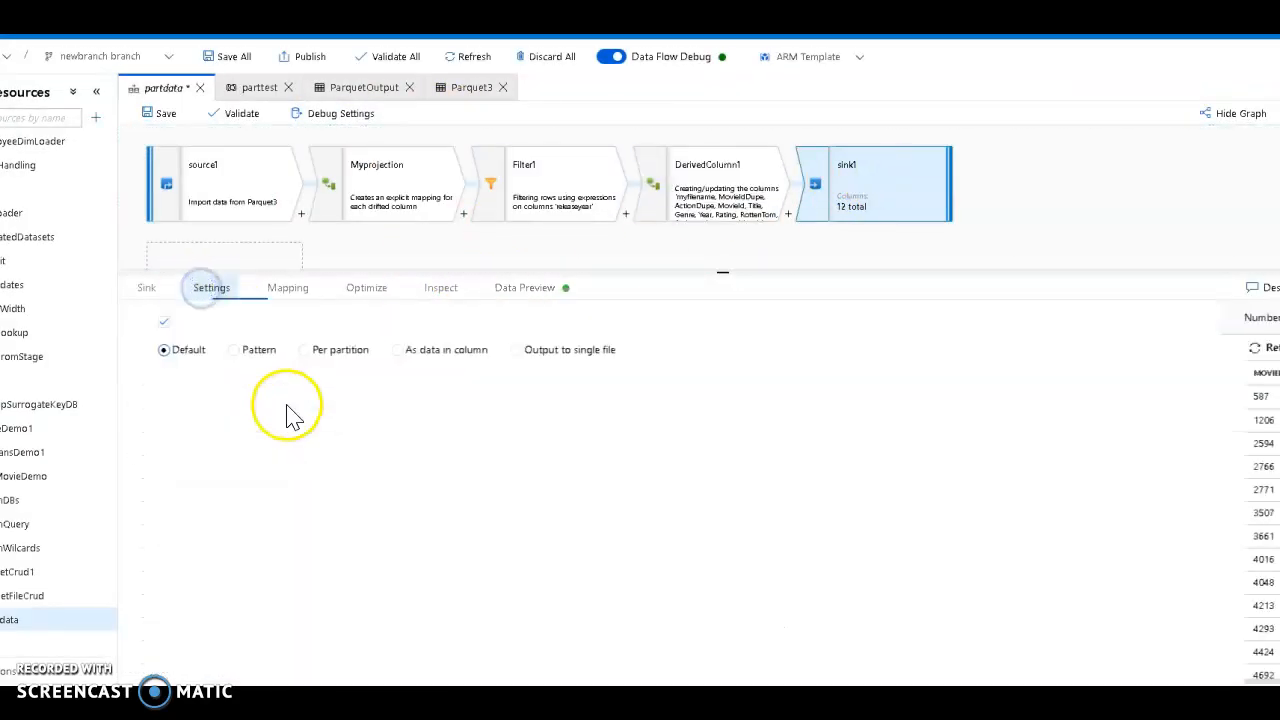
click(146, 288)
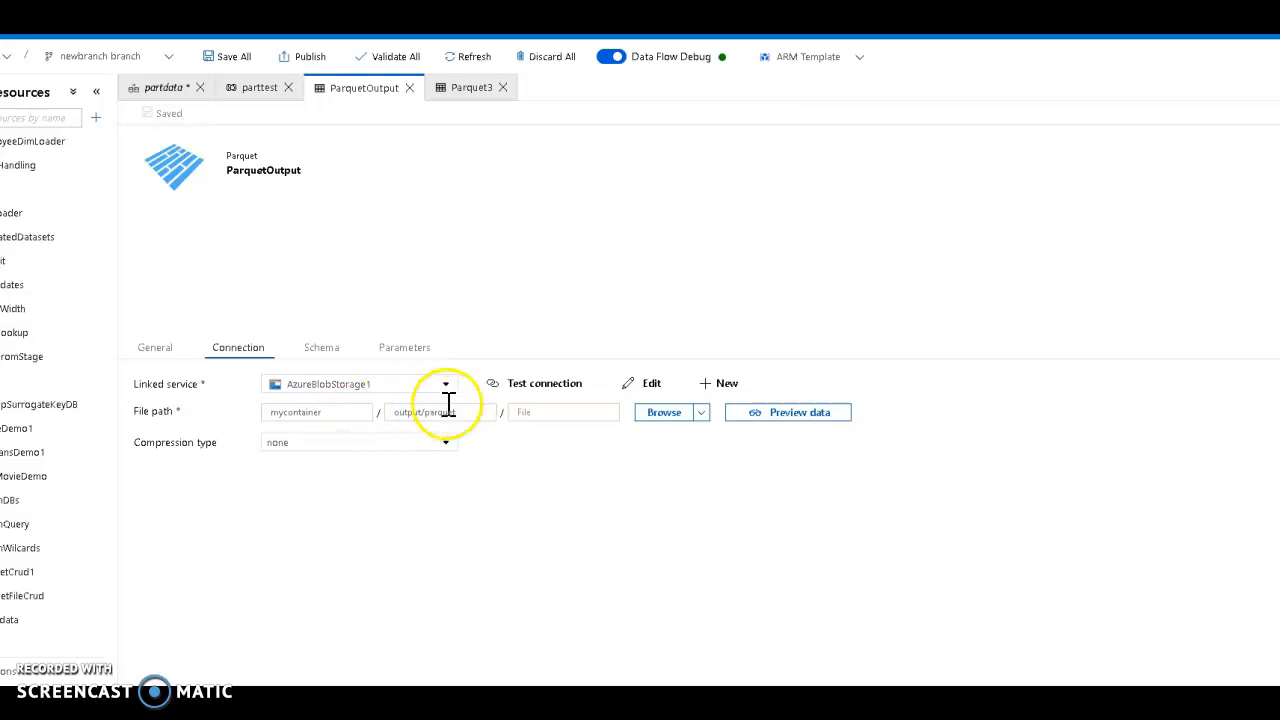
click(436, 412)
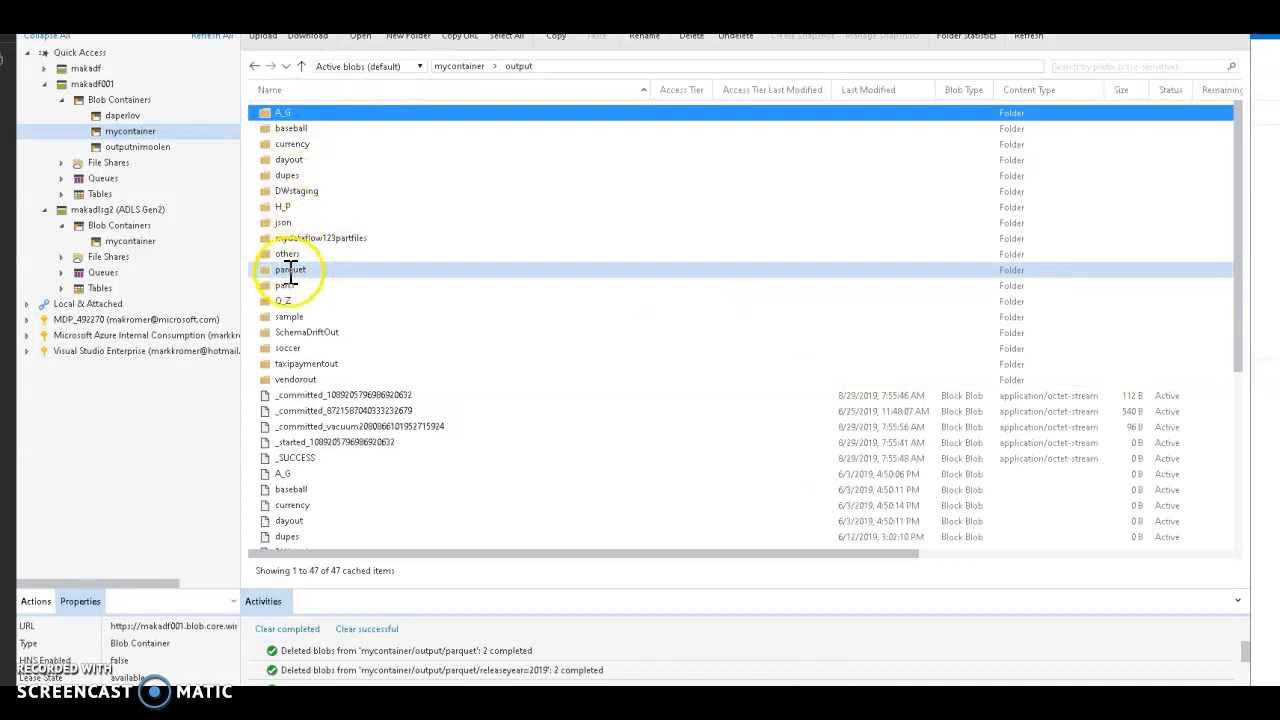
- Browse output/parquet to releaseyear=2019/Month=7 and select the written part .parquet file
click(290, 252)
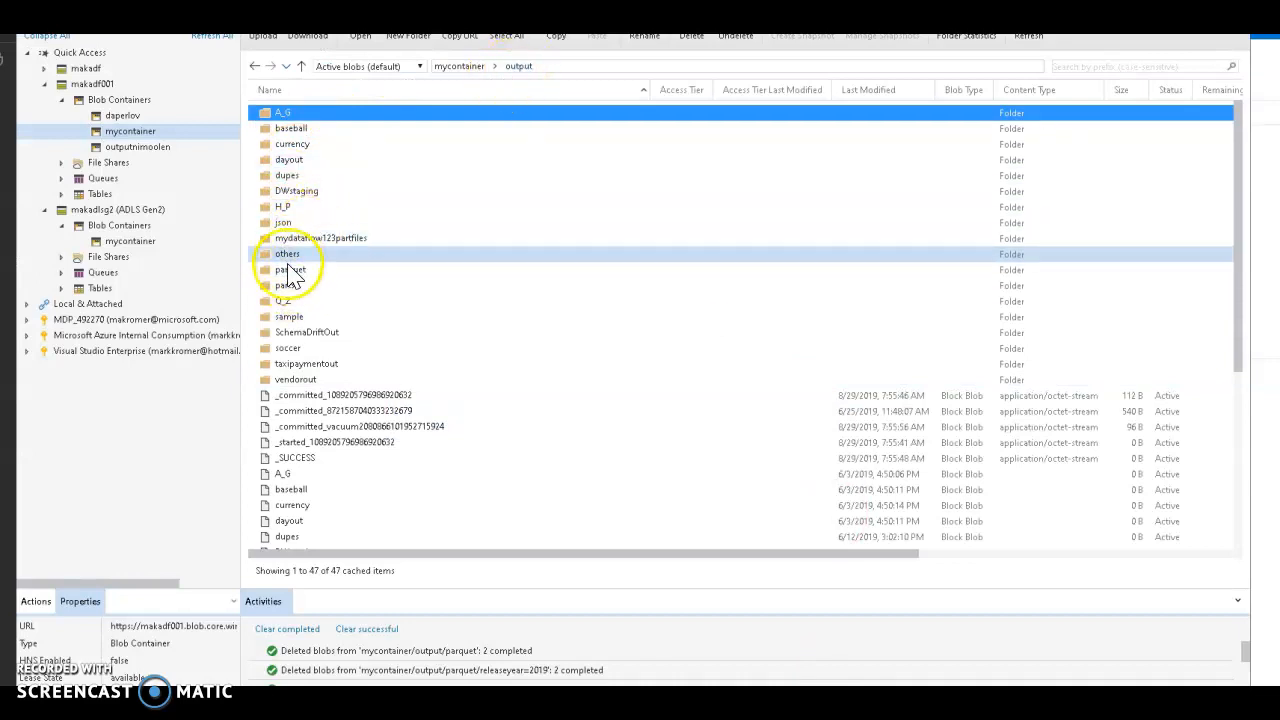
double_click(292, 268)
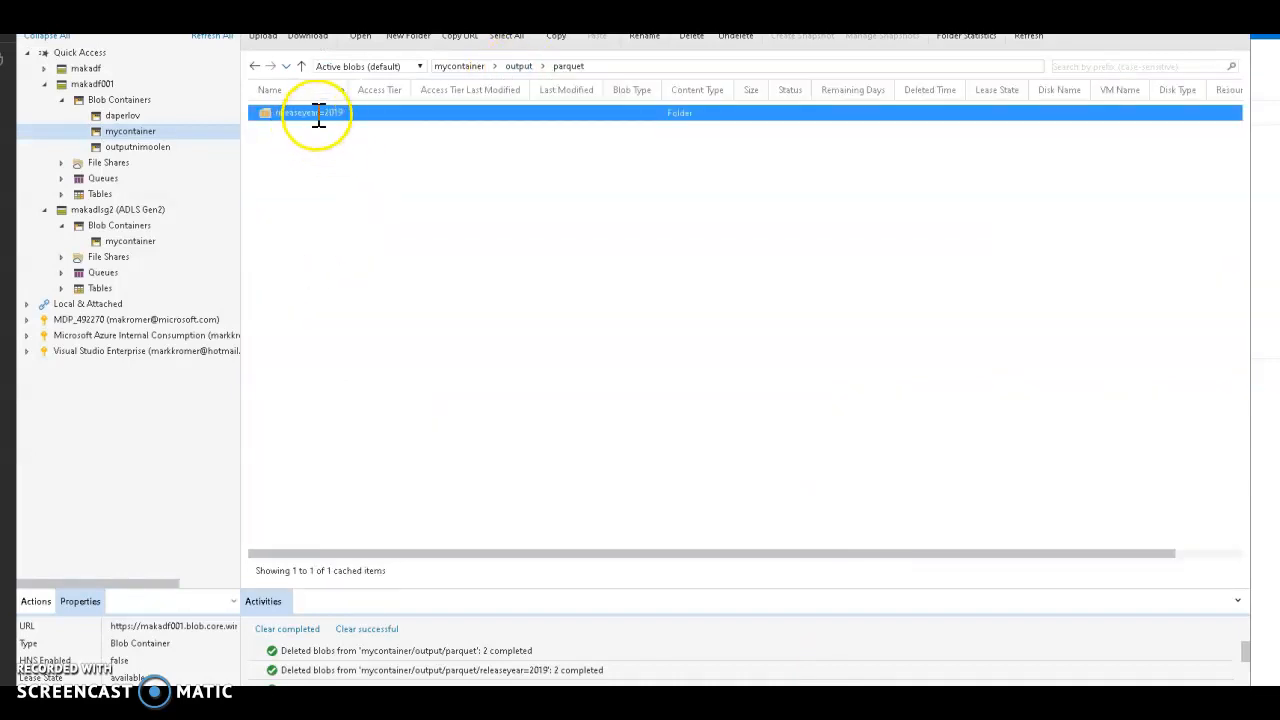
double_click(312, 112)
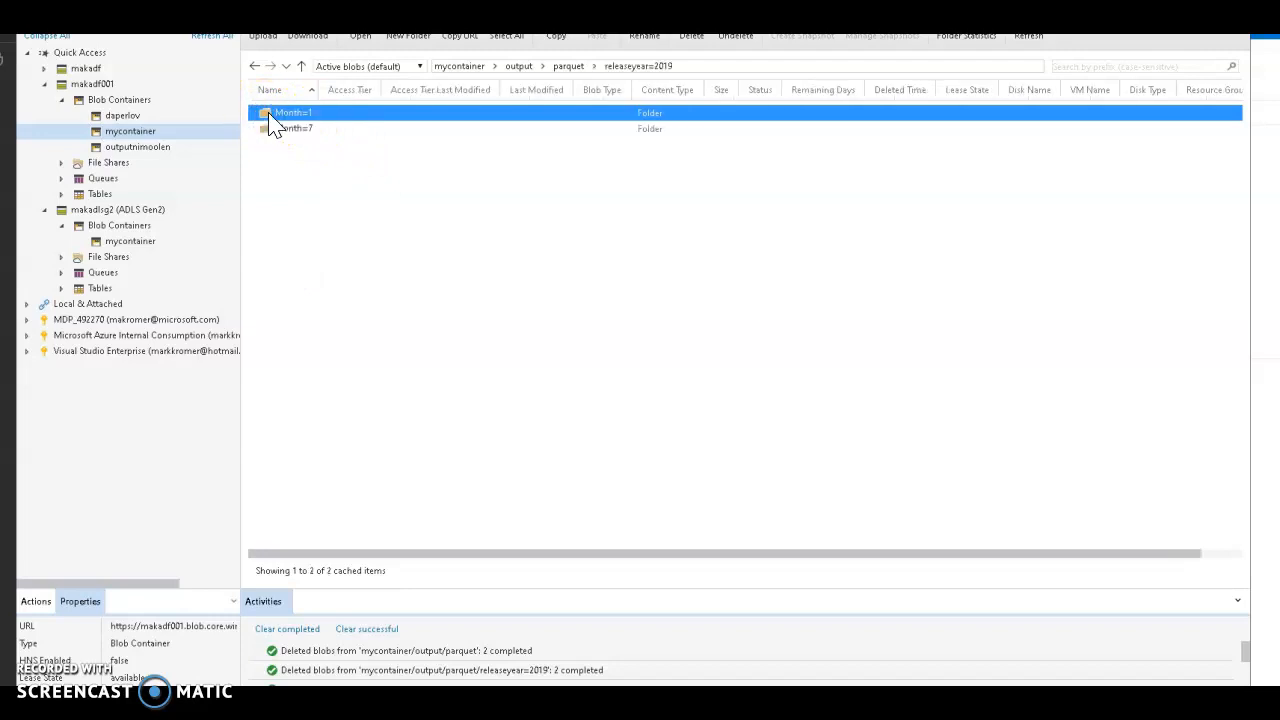
double_click(296, 128)
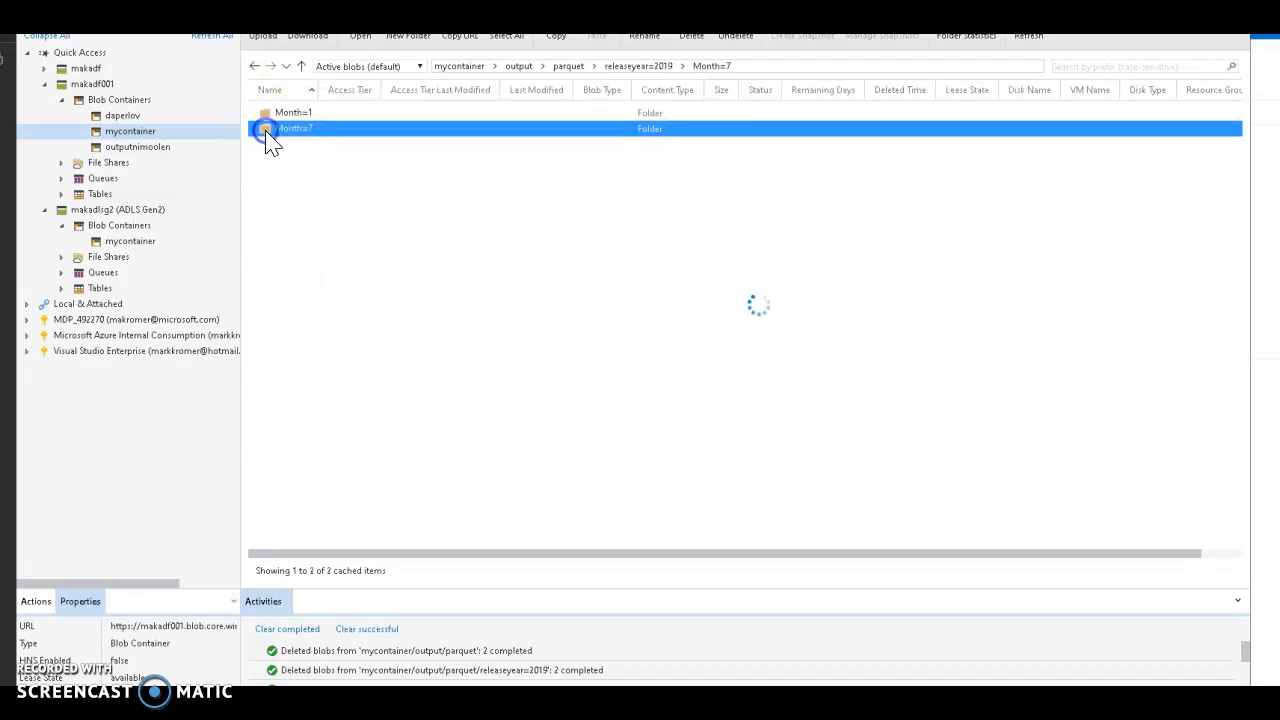
double_click(296, 128)
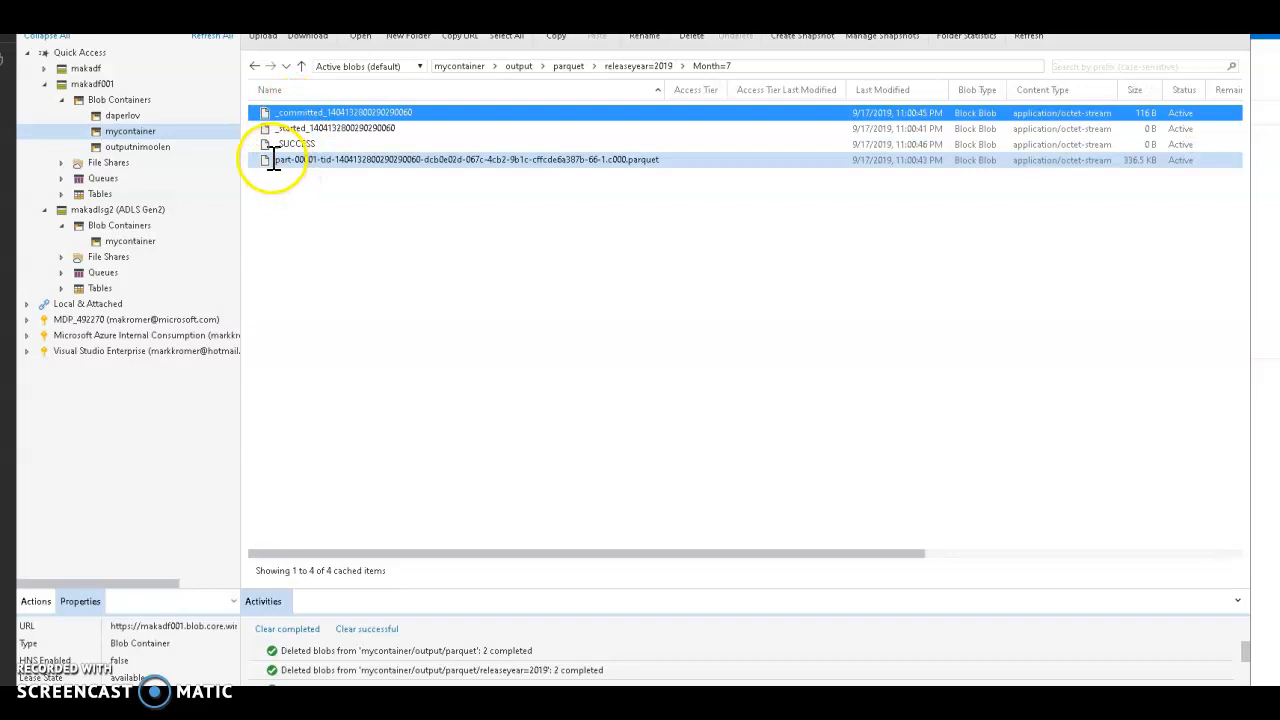
click(610, 160)
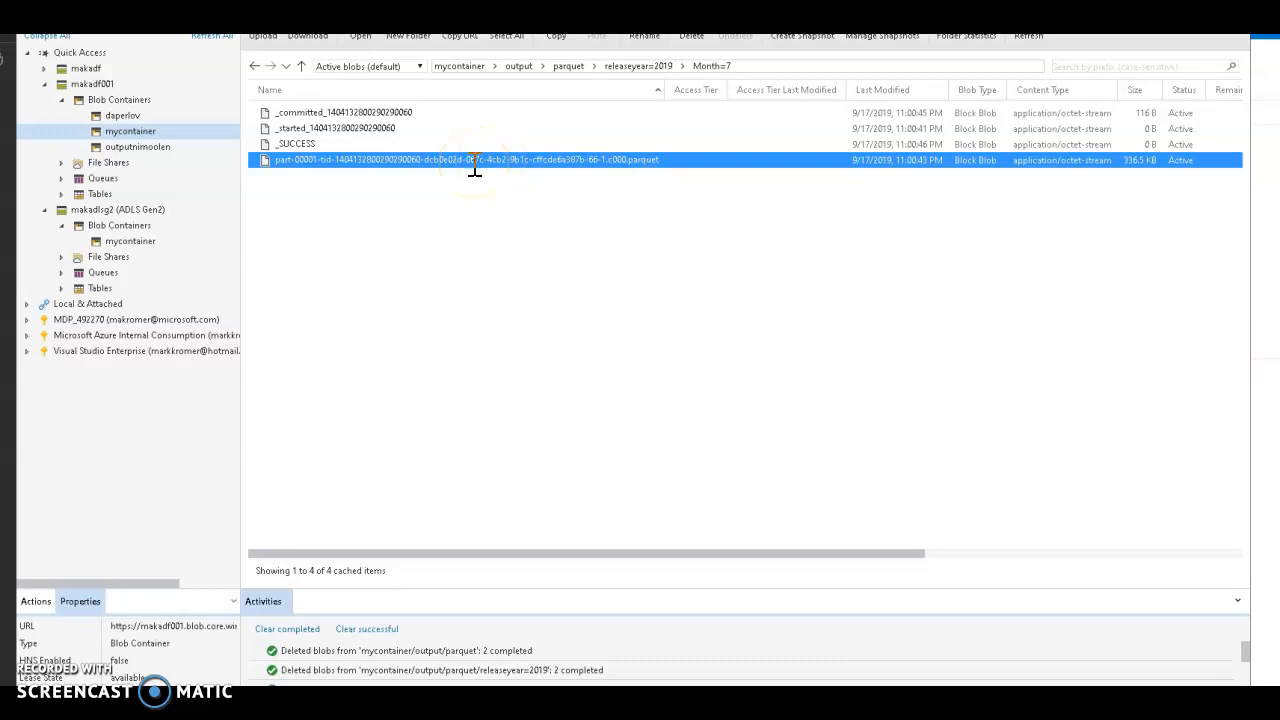
mouse_move(476, 160)
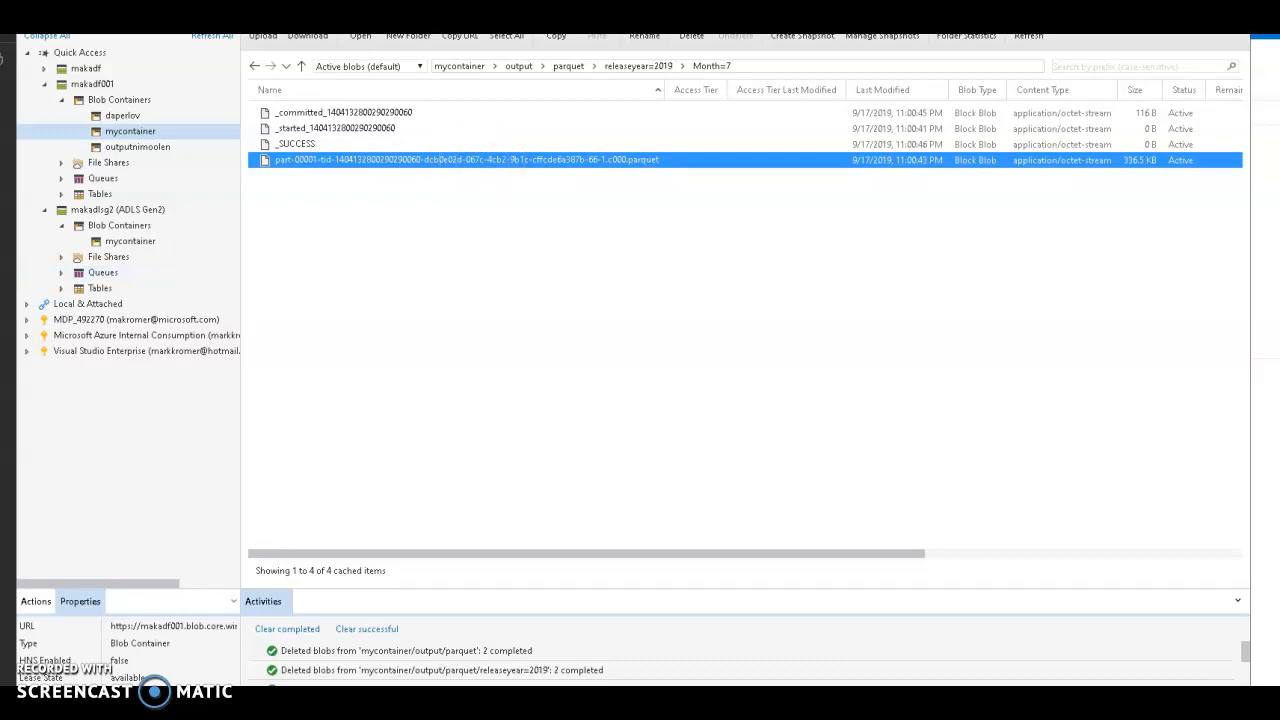